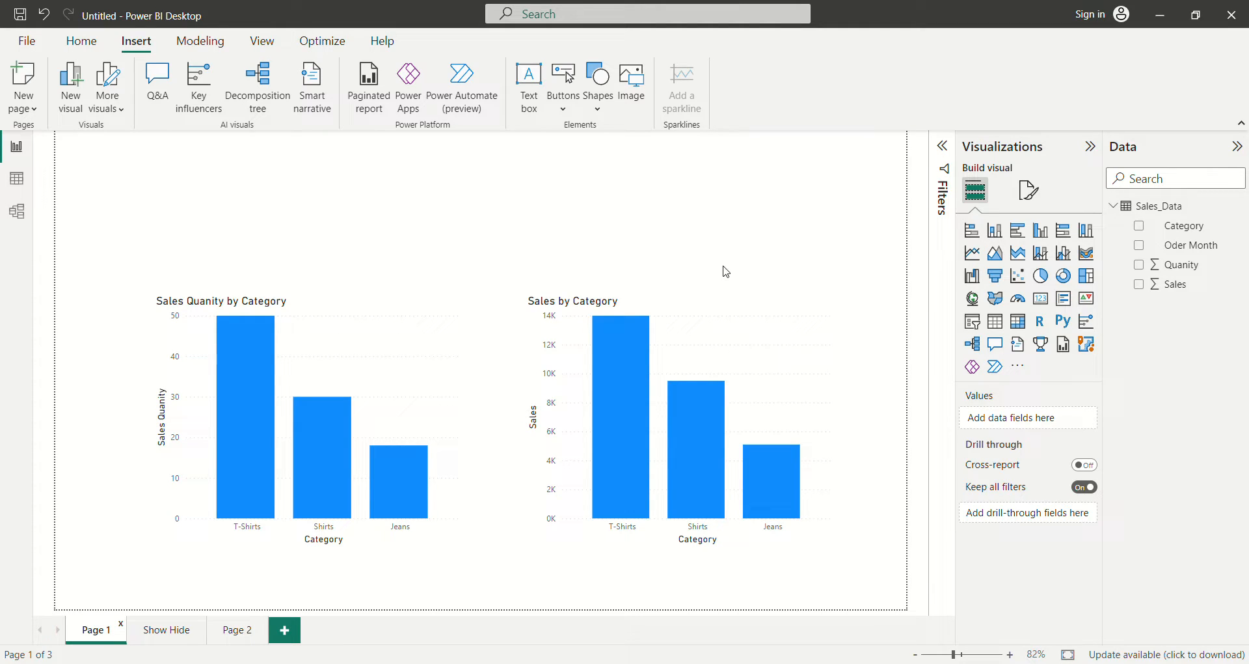
pyautogui.moveTo(628, 251)
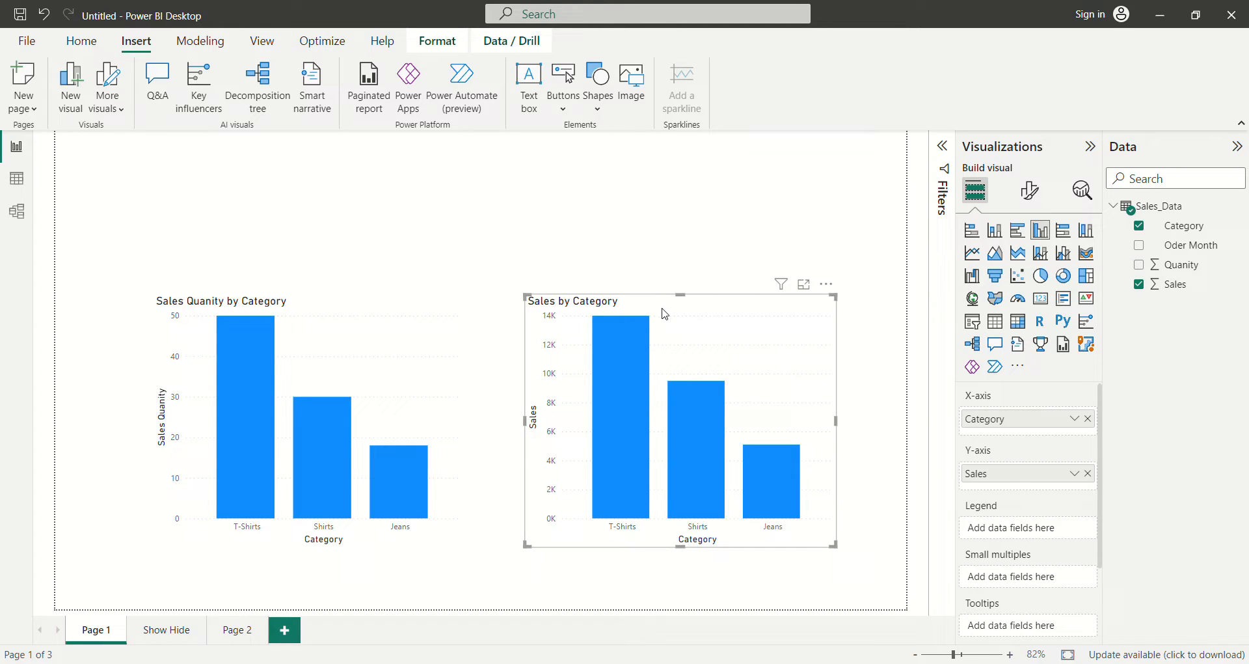
pyautogui.moveTo(336, 218)
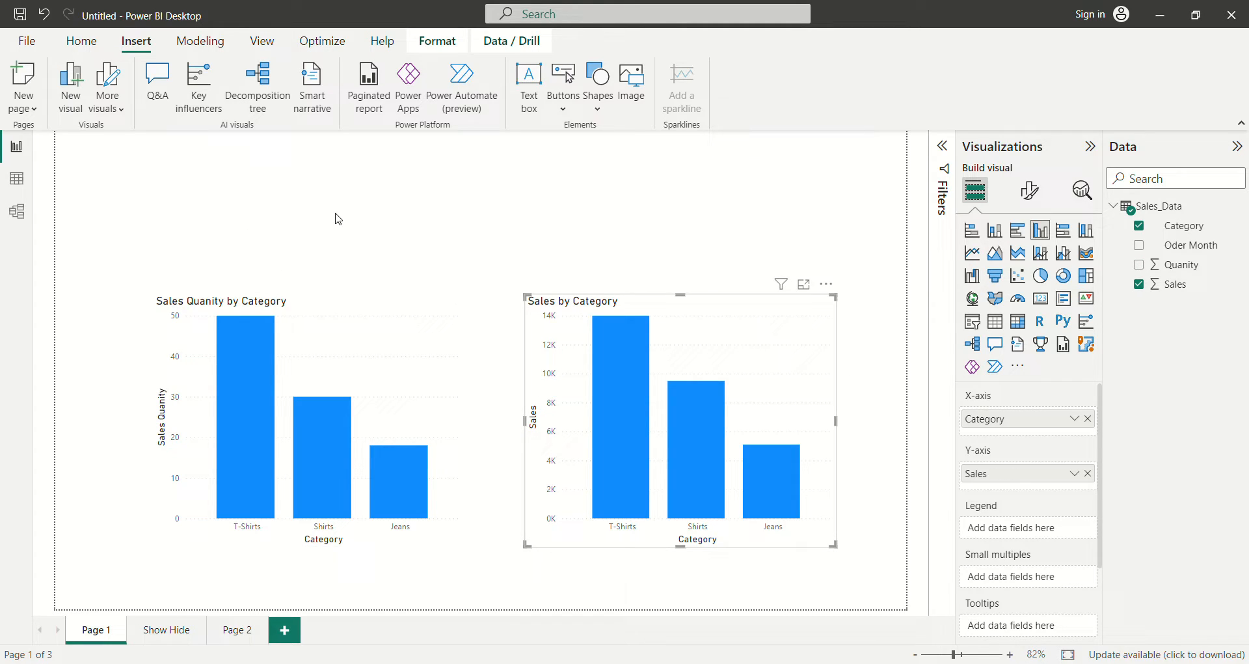
pyautogui.moveTo(264, 242)
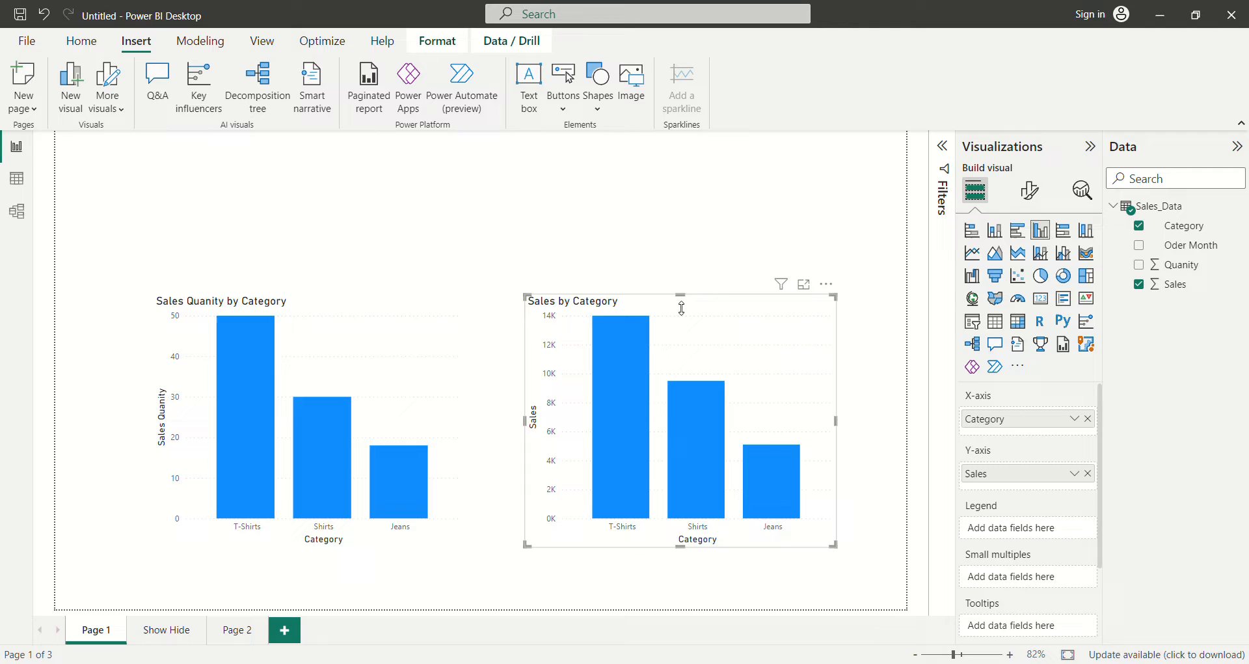
pyautogui.moveTo(577, 225)
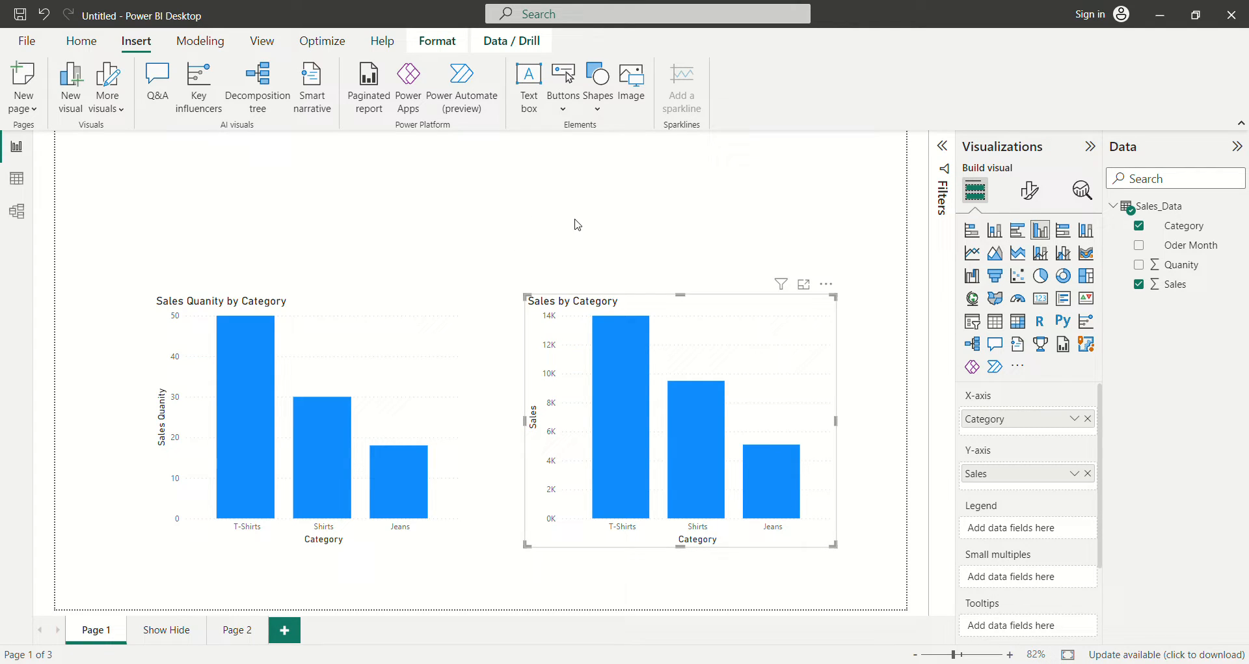
pyautogui.moveTo(649, 309)
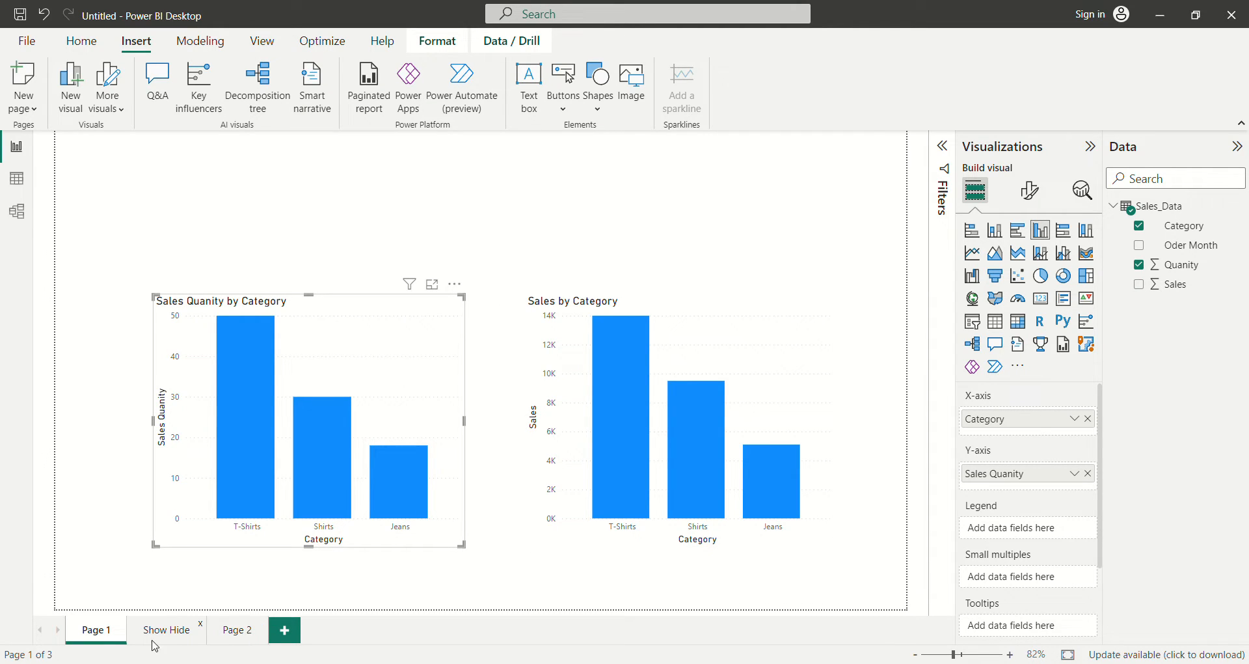
# Step: Open the Show Hide page and Ctrl+click Show Sales Chart to show only the sales chart
pyautogui.click(167, 630)
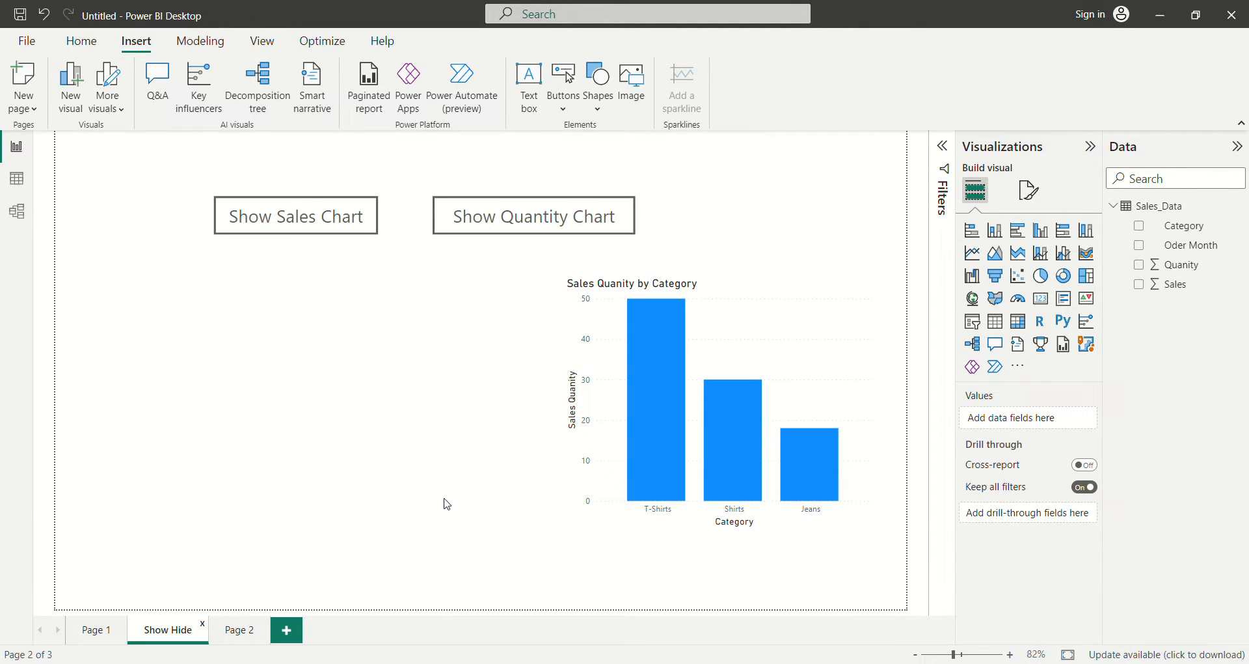
pyautogui.moveTo(533, 215)
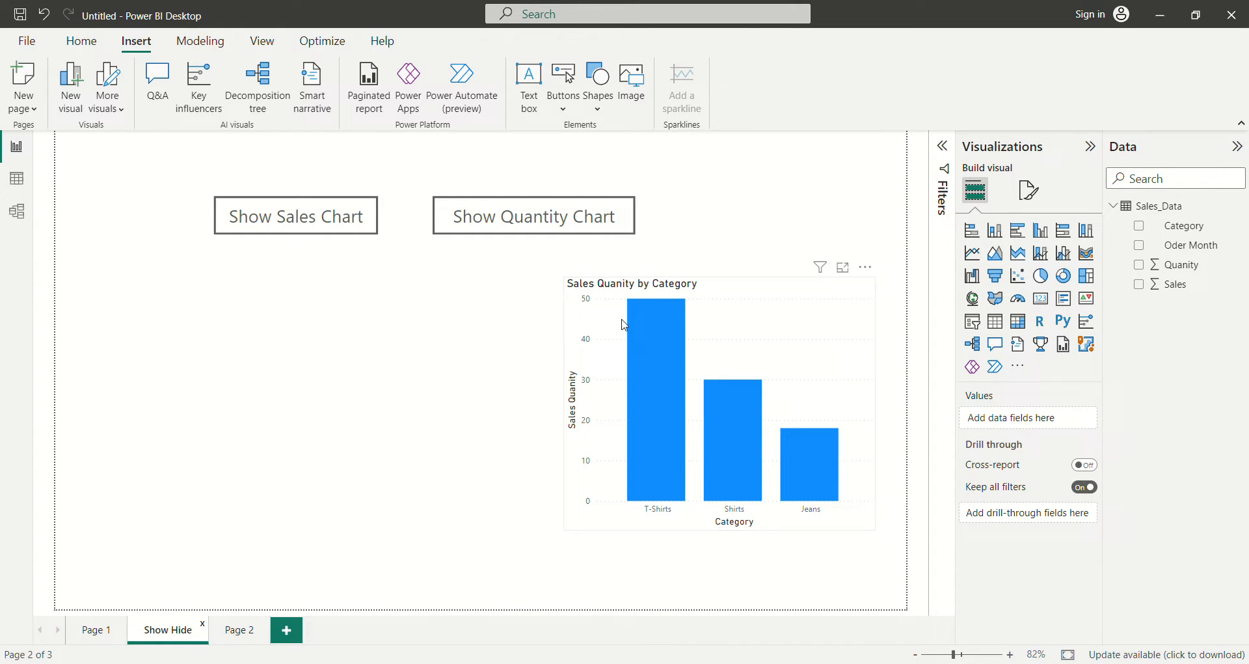
pyautogui.click(296, 215)
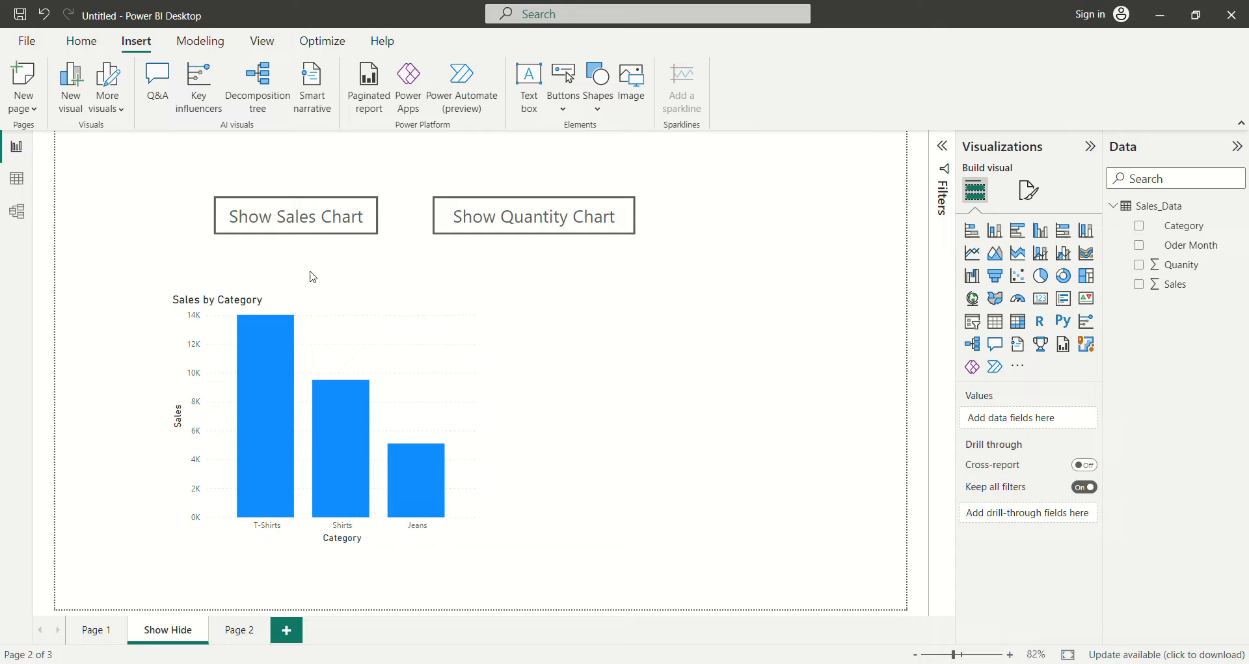
pyautogui.moveTo(475, 605)
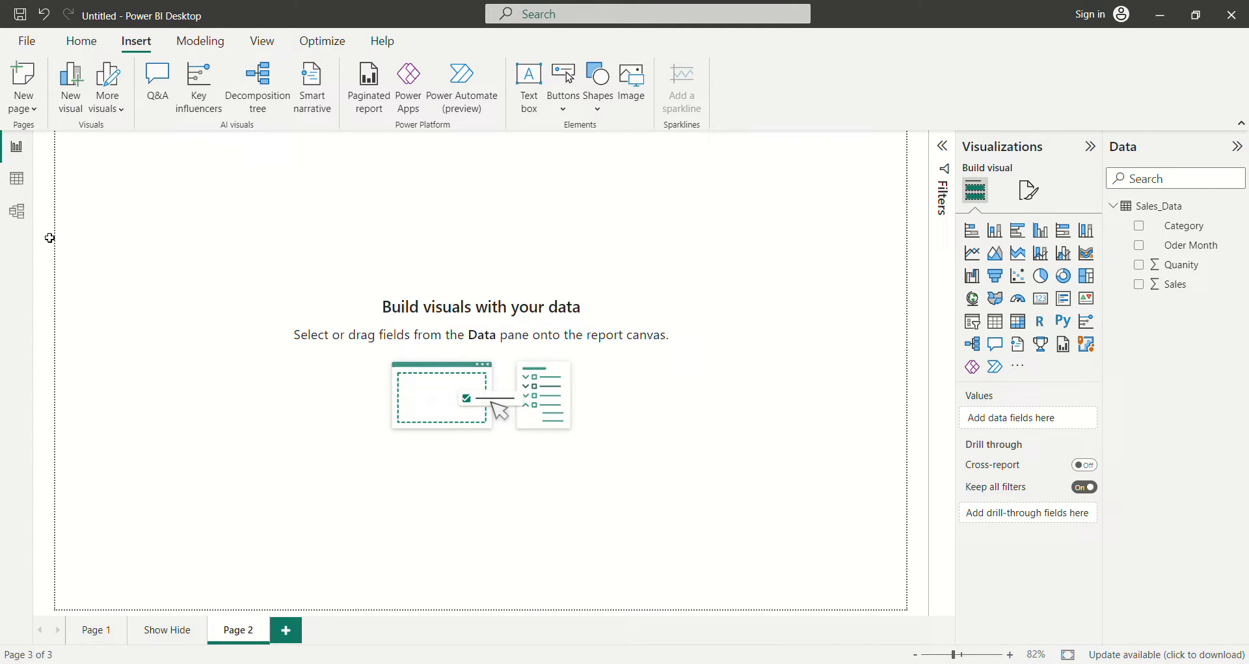
pyautogui.moveTo(153, 244)
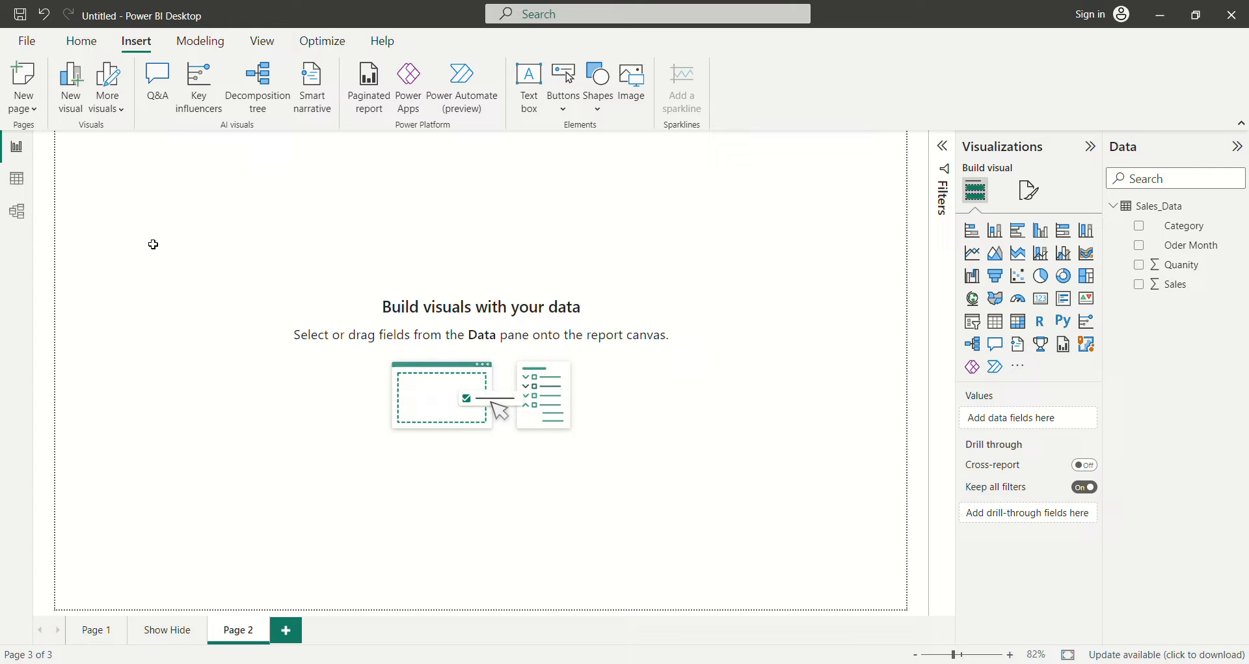
pyautogui.moveTo(259, 350)
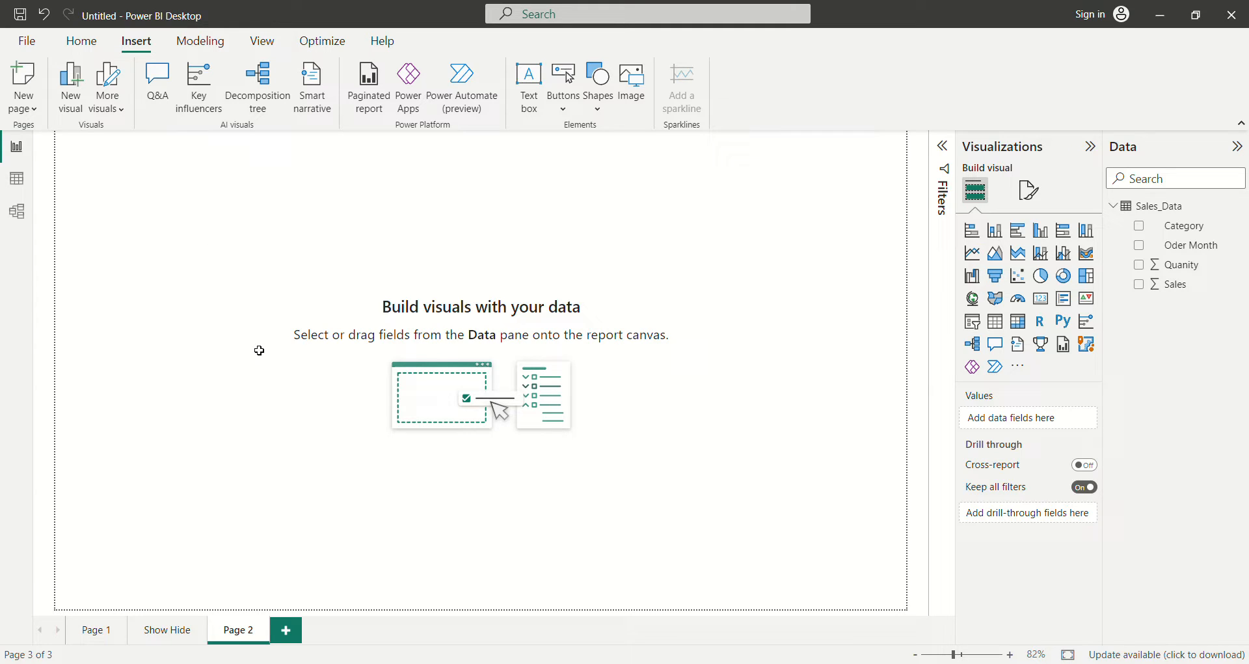
pyautogui.moveTo(254, 356)
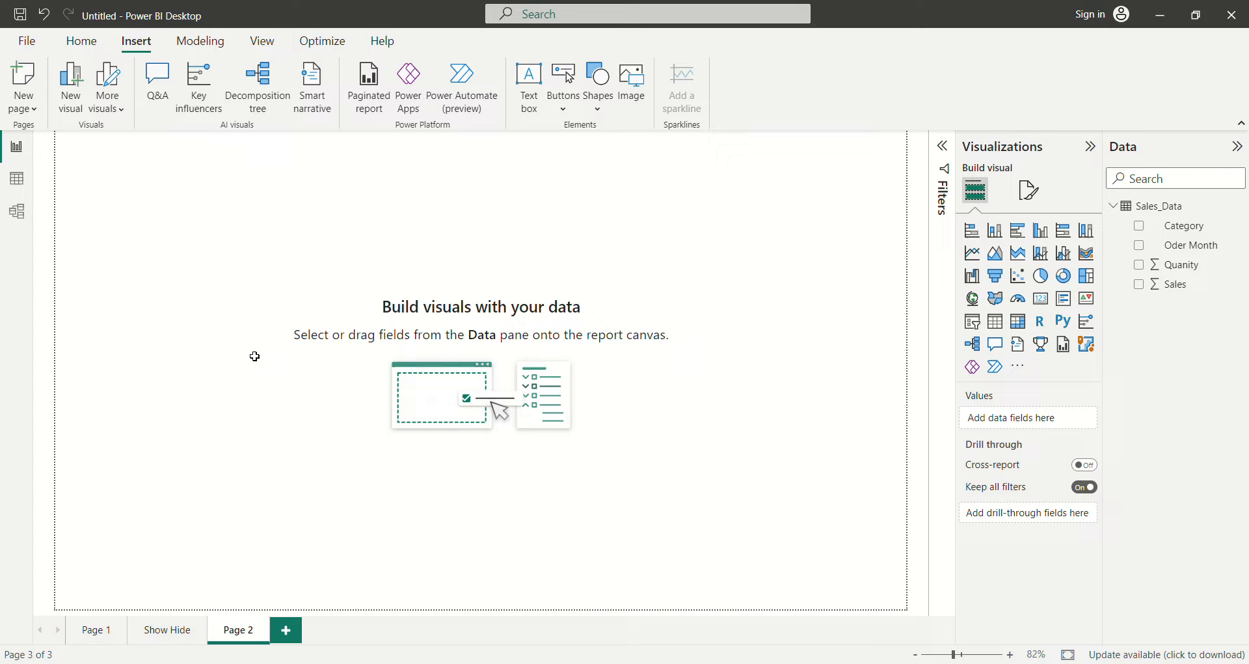
pyautogui.moveTo(1032, 265)
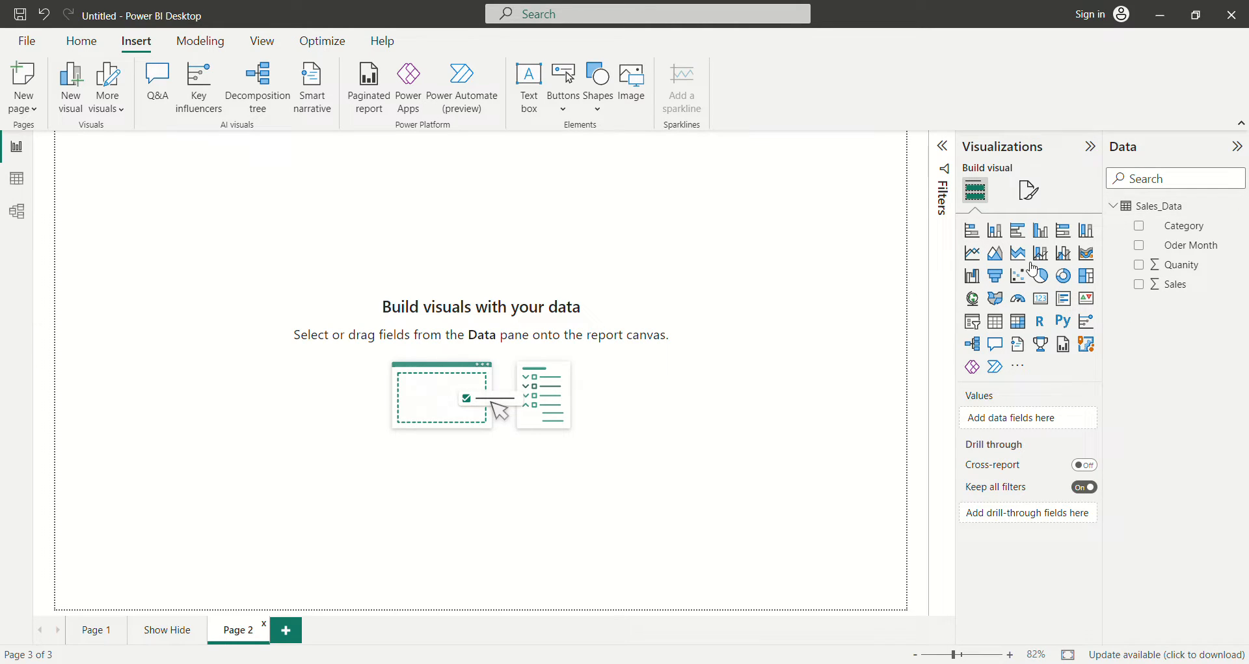
# Step: Add a Sum of Sales by Category column chart to Page 2, moved lower left and widened
pyautogui.click(1040, 231)
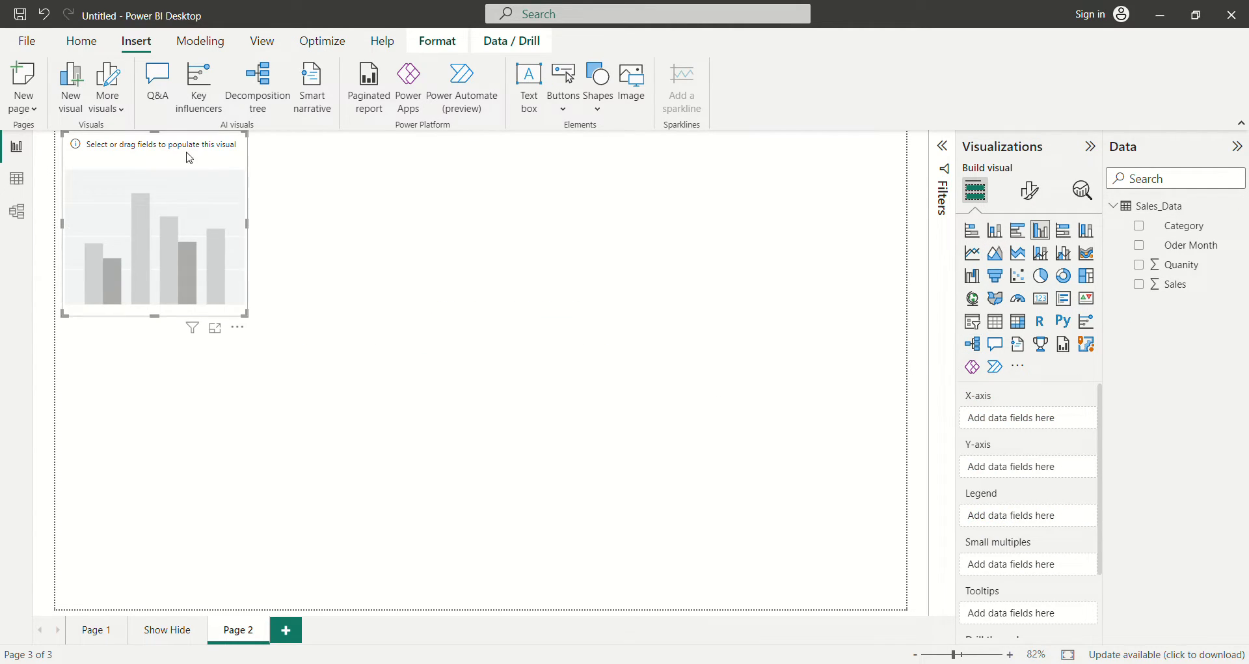
pyautogui.moveTo(153, 223); pyautogui.dragTo(309, 329)
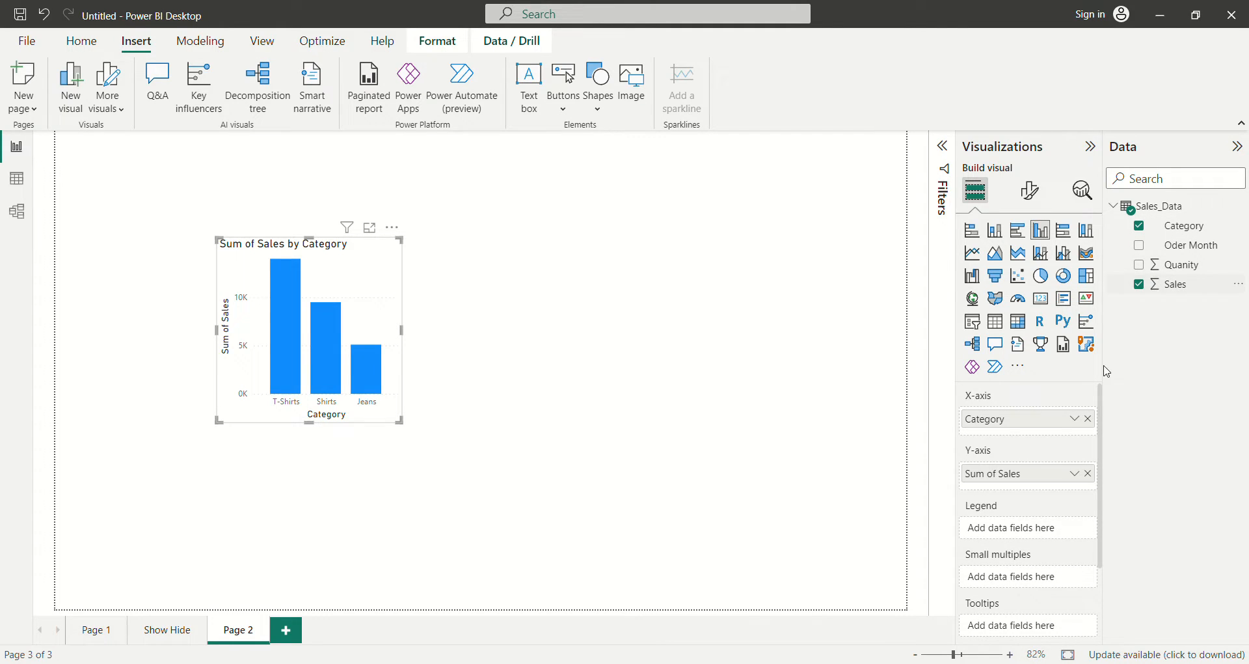
pyautogui.moveTo(309, 331); pyautogui.dragTo(226, 406)
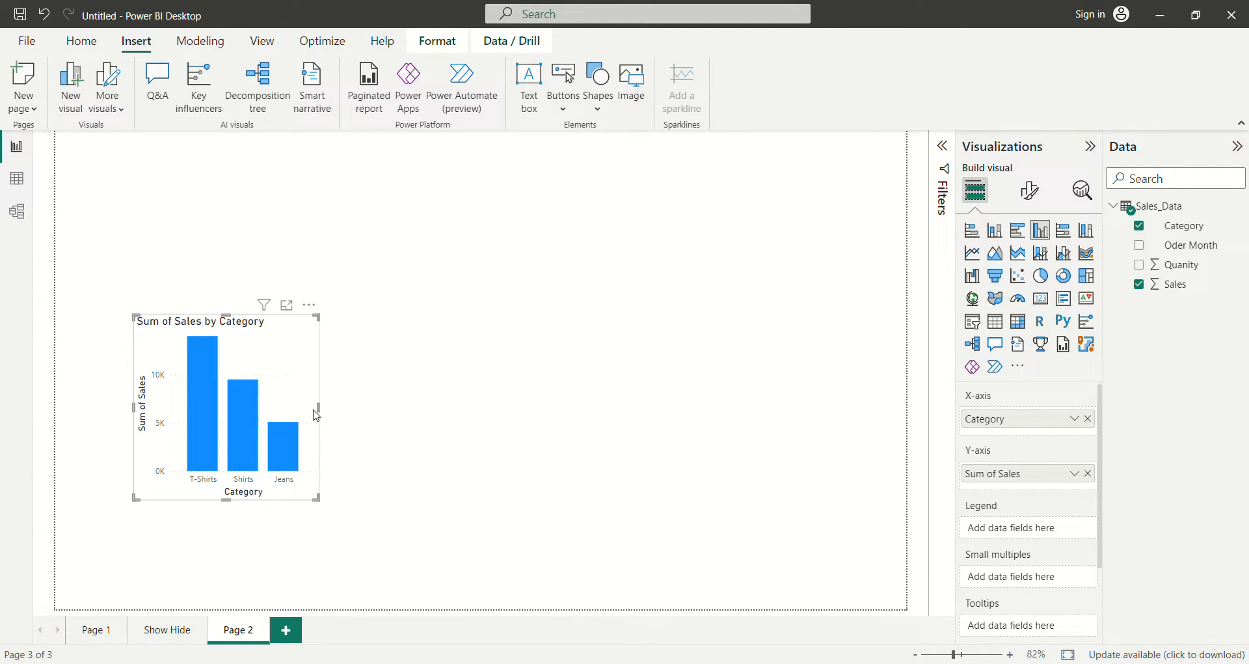
pyautogui.moveTo(319, 413); pyautogui.dragTo(412, 413)
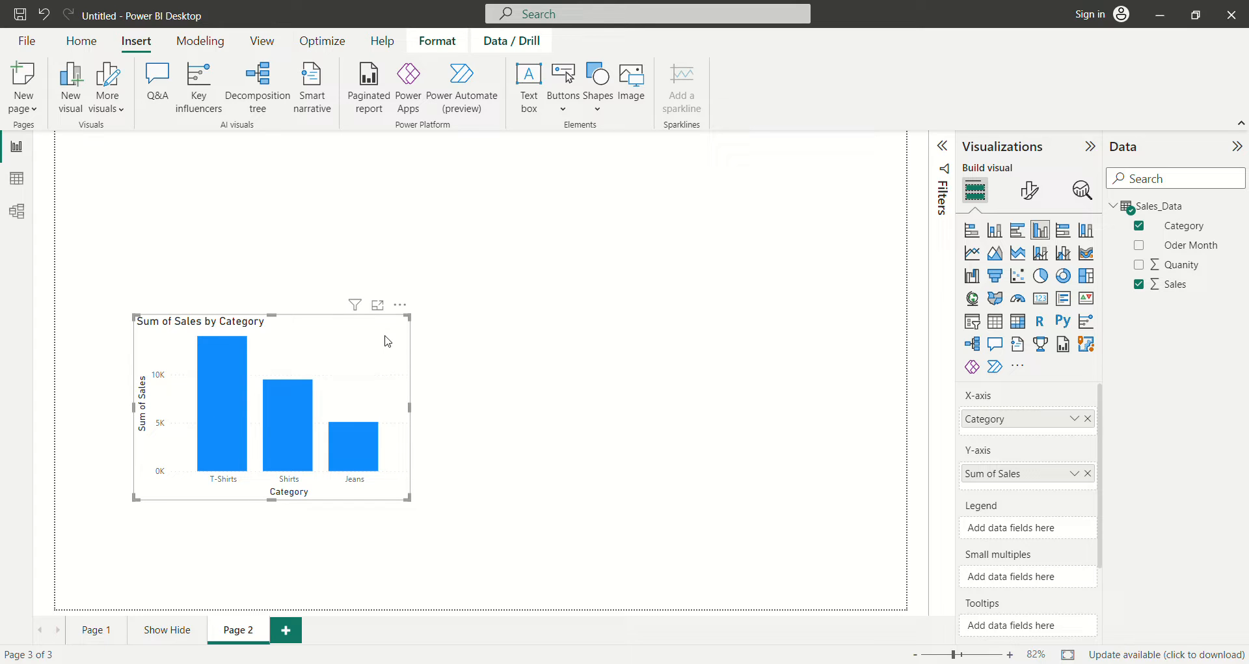
pyautogui.moveTo(376, 339)
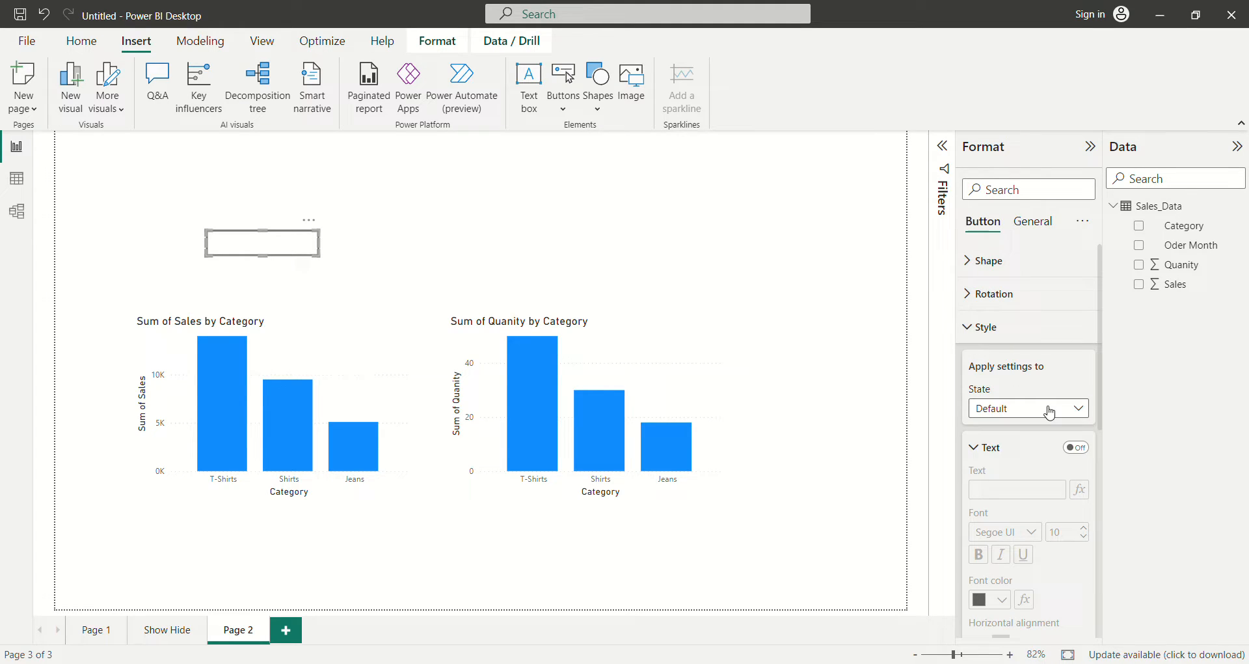
# Step: Turn on the new button's label text and enter 'Show Sales Chart'
pyautogui.click(1076, 448)
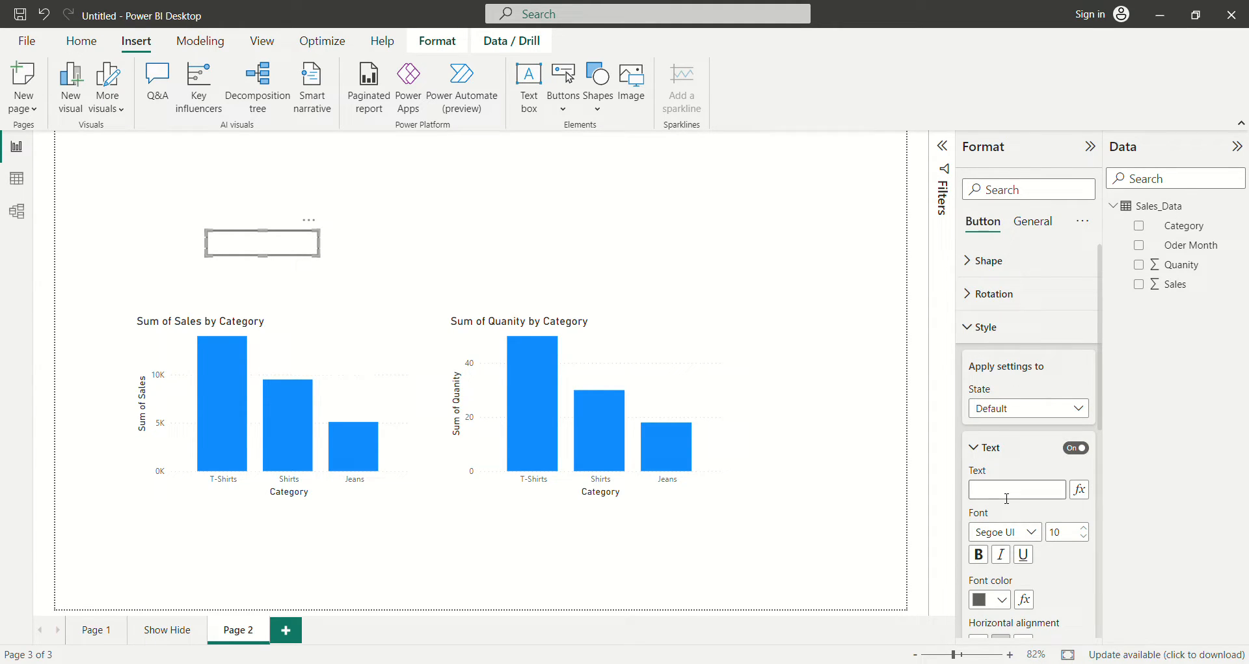
pyautogui.write('Sales')
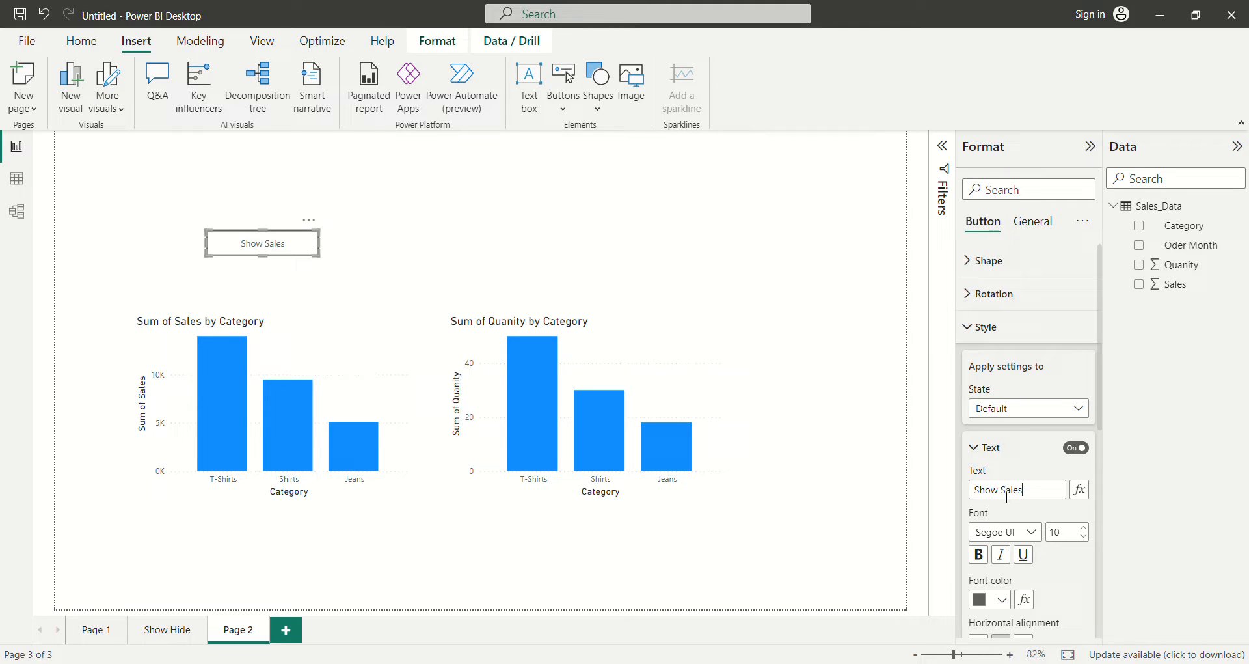
pyautogui.write('Chart')
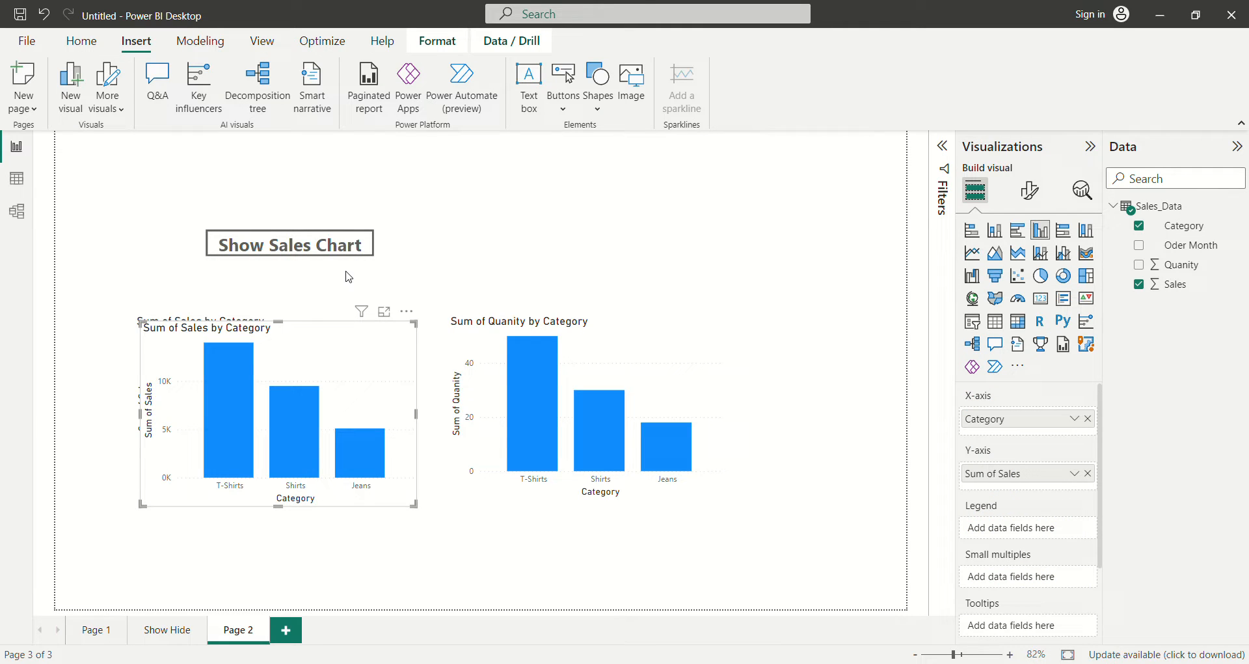
# Step: Copy the button to the right and relabel the copy 'Show Quantity Chart'
pyautogui.click(289, 244)
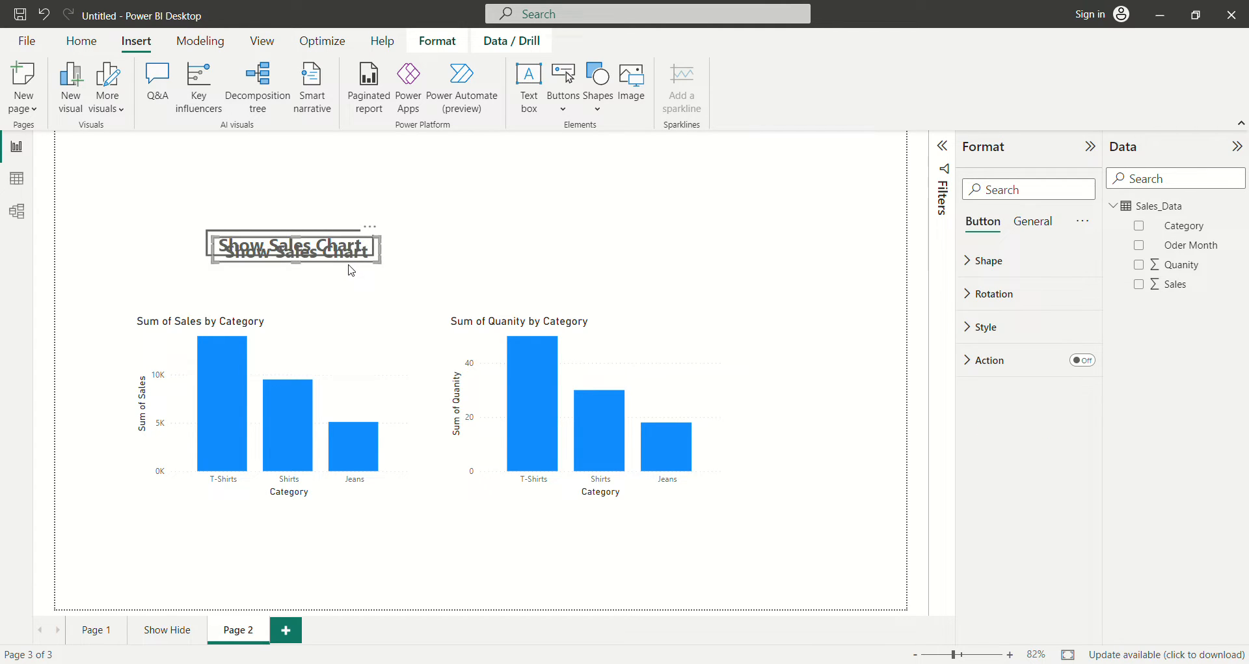
pyautogui.moveTo(294, 248); pyautogui.dragTo(541, 244)
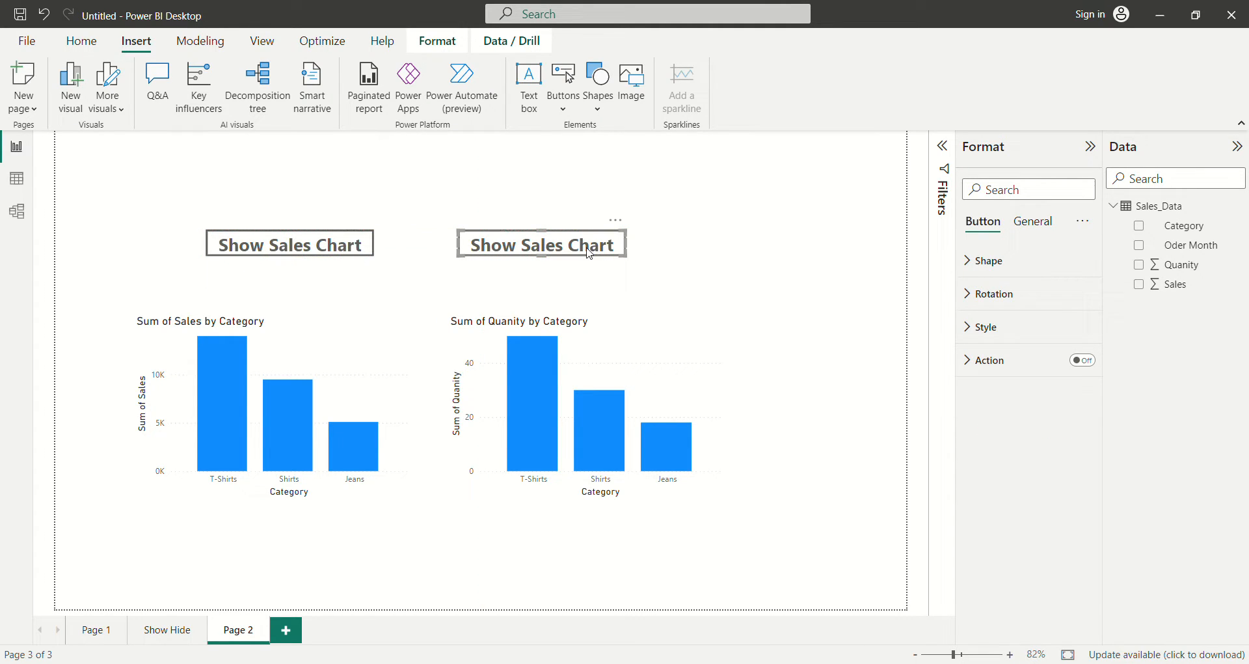
pyautogui.click(985, 327)
pyautogui.write('Show Quantity Char')
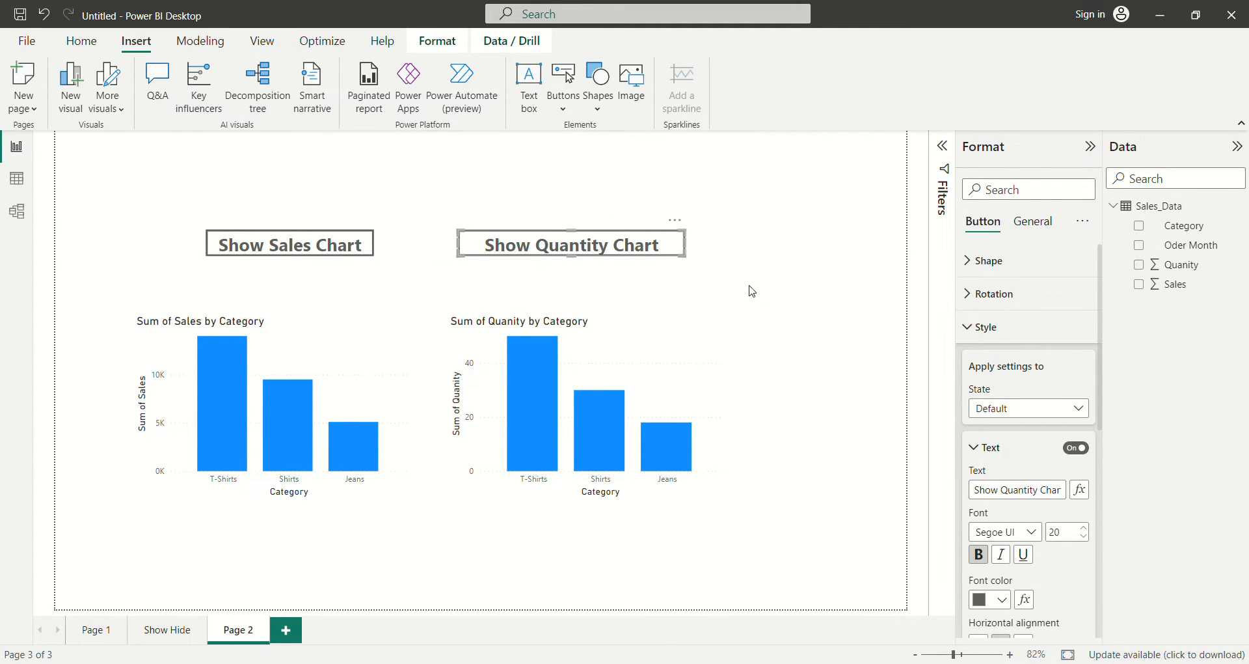
pyautogui.click(736, 288)
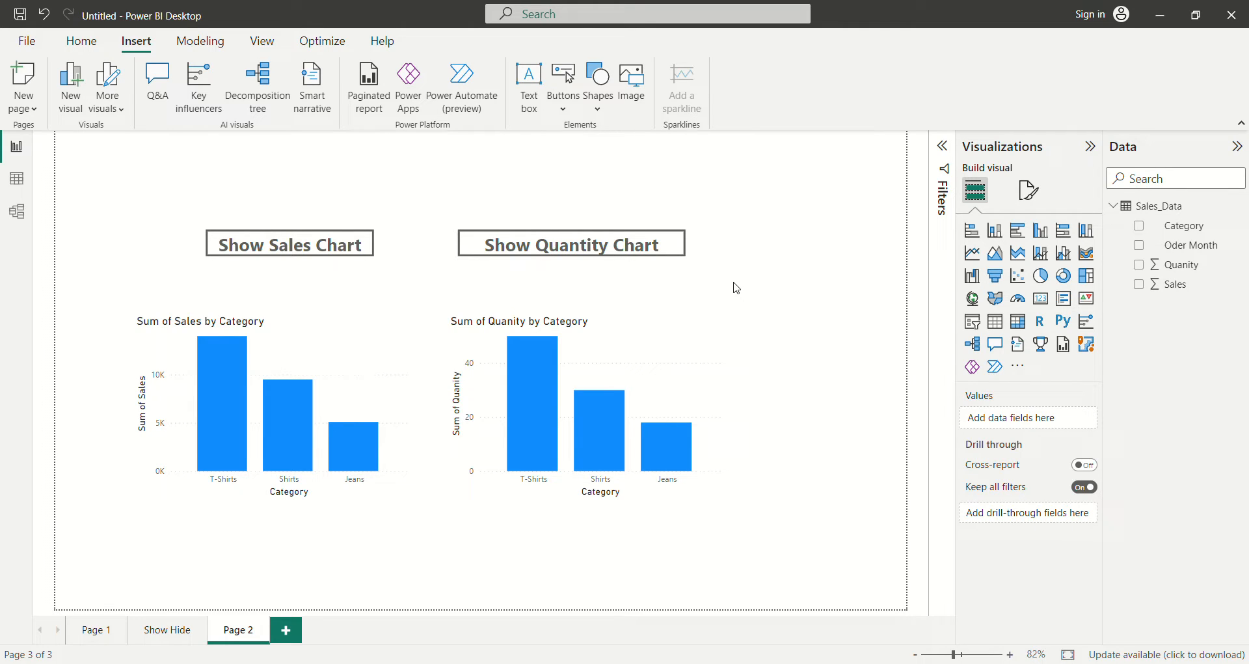
# Step: Inspect the Show Sales Chart button and quantity chart, then bring up the View ribbon options
pyautogui.click(289, 244)
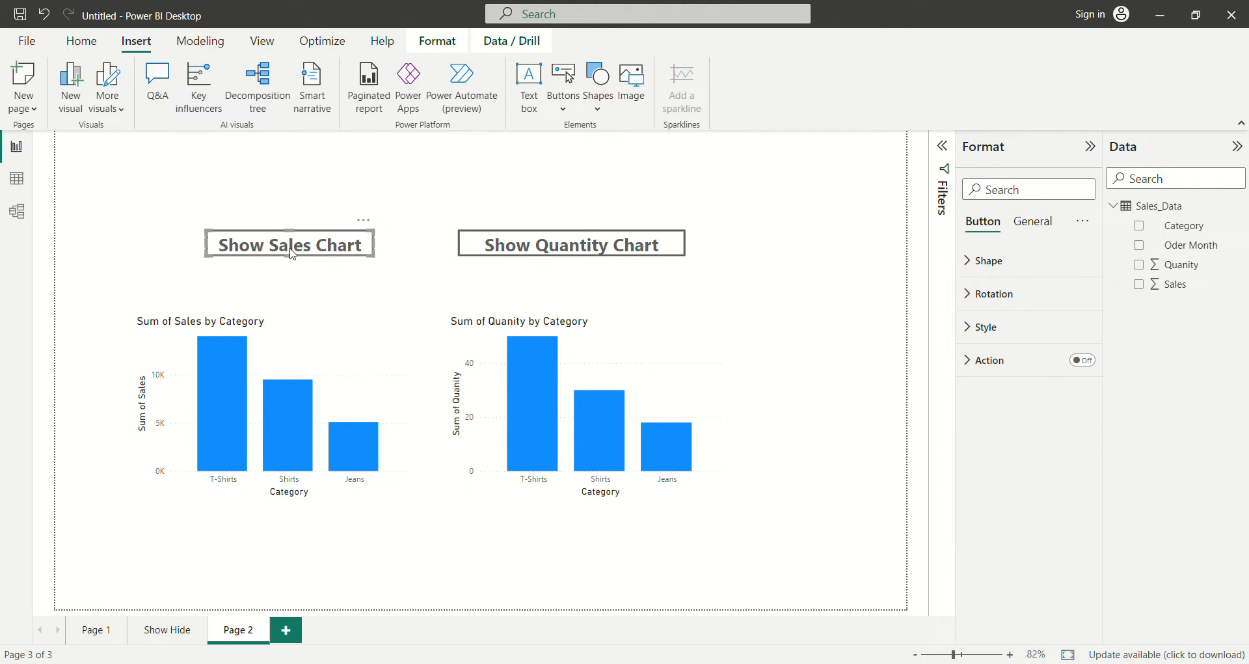
pyautogui.click(265, 406)
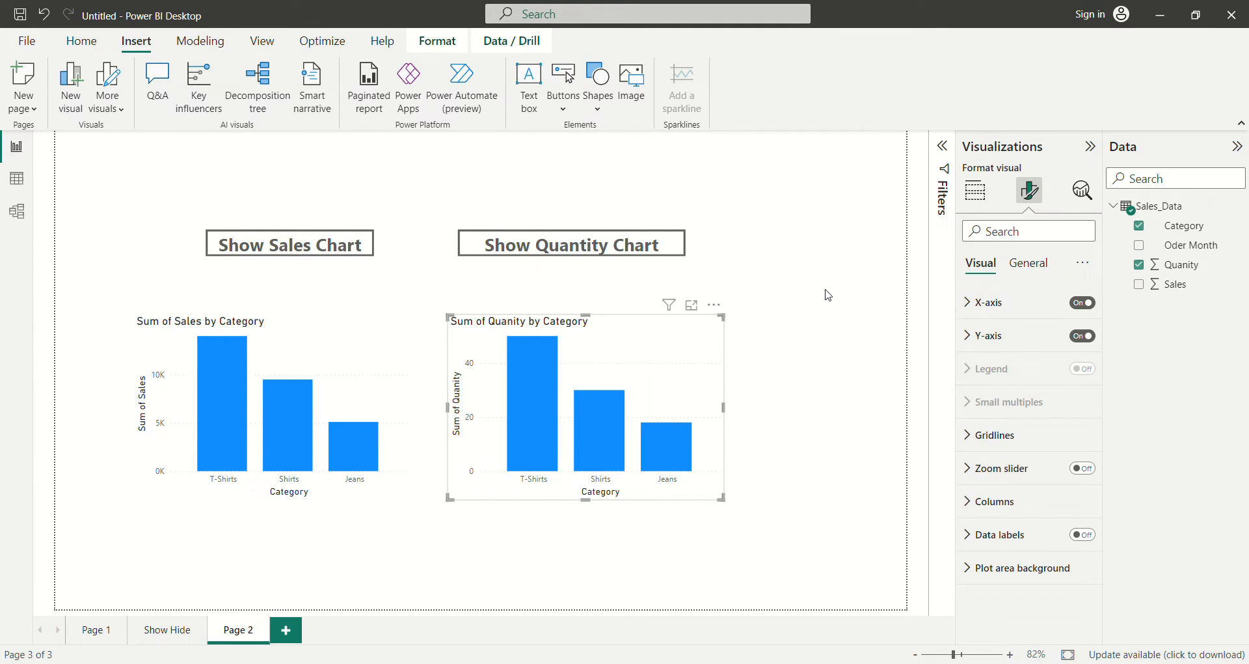
pyautogui.moveTo(833, 301)
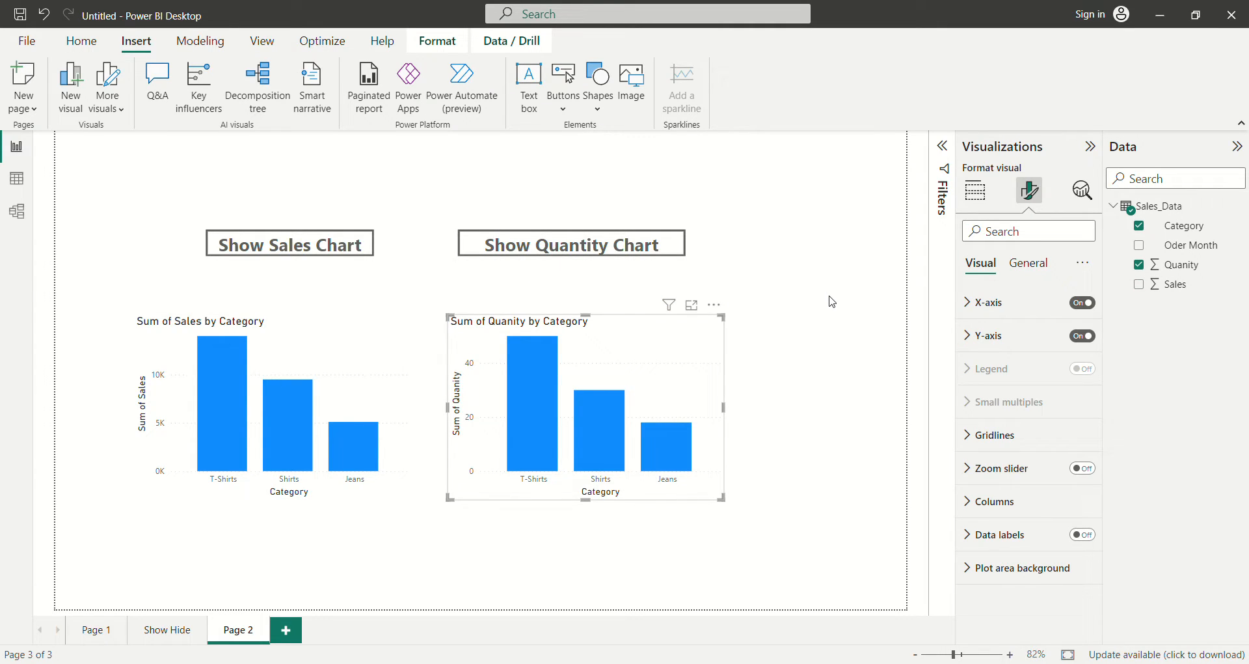
pyautogui.moveTo(261, 258)
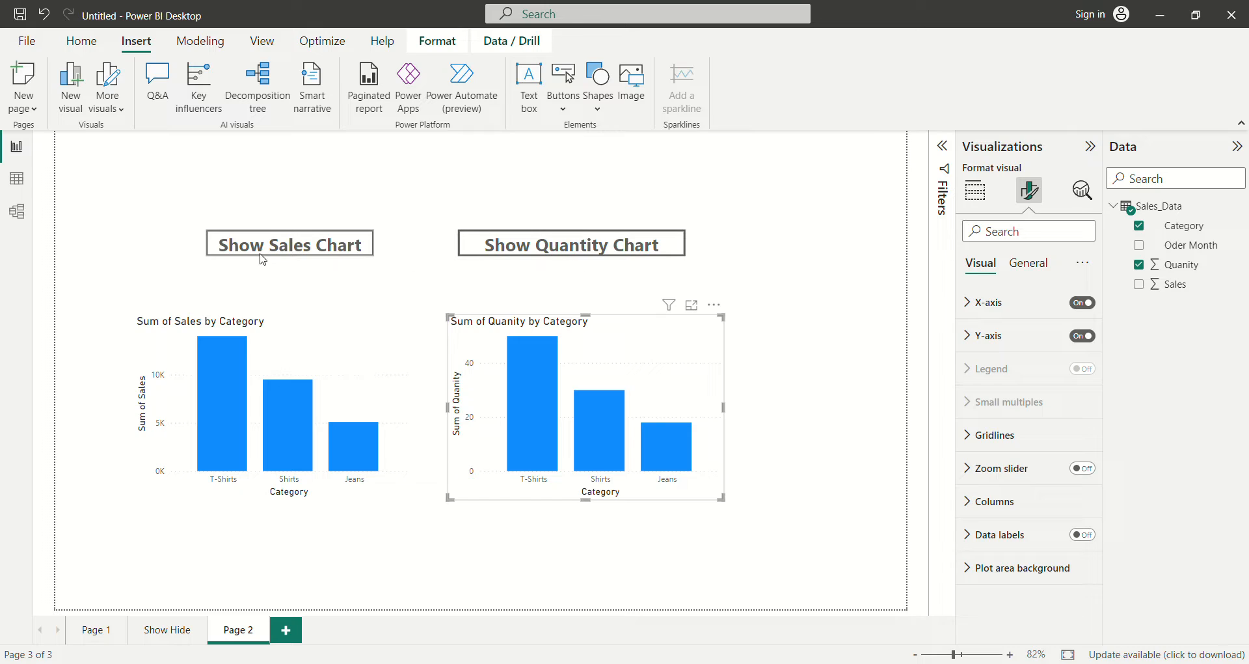
pyautogui.click(289, 243)
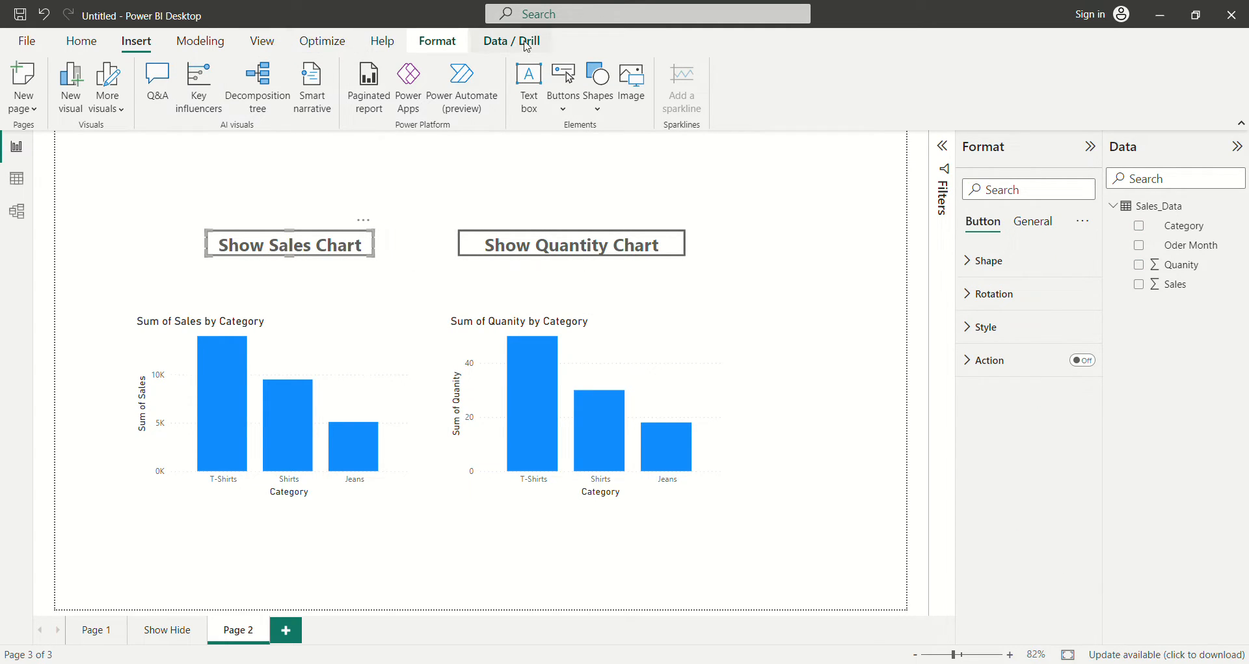
pyautogui.click(436, 40)
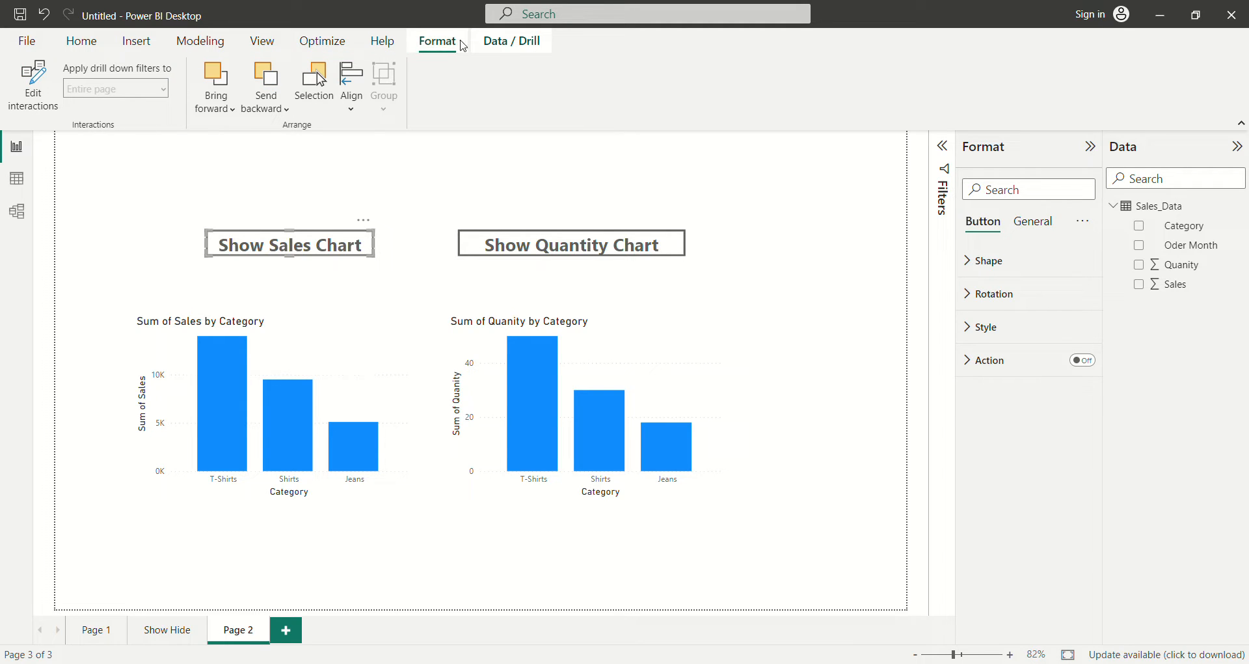
pyautogui.click(261, 41)
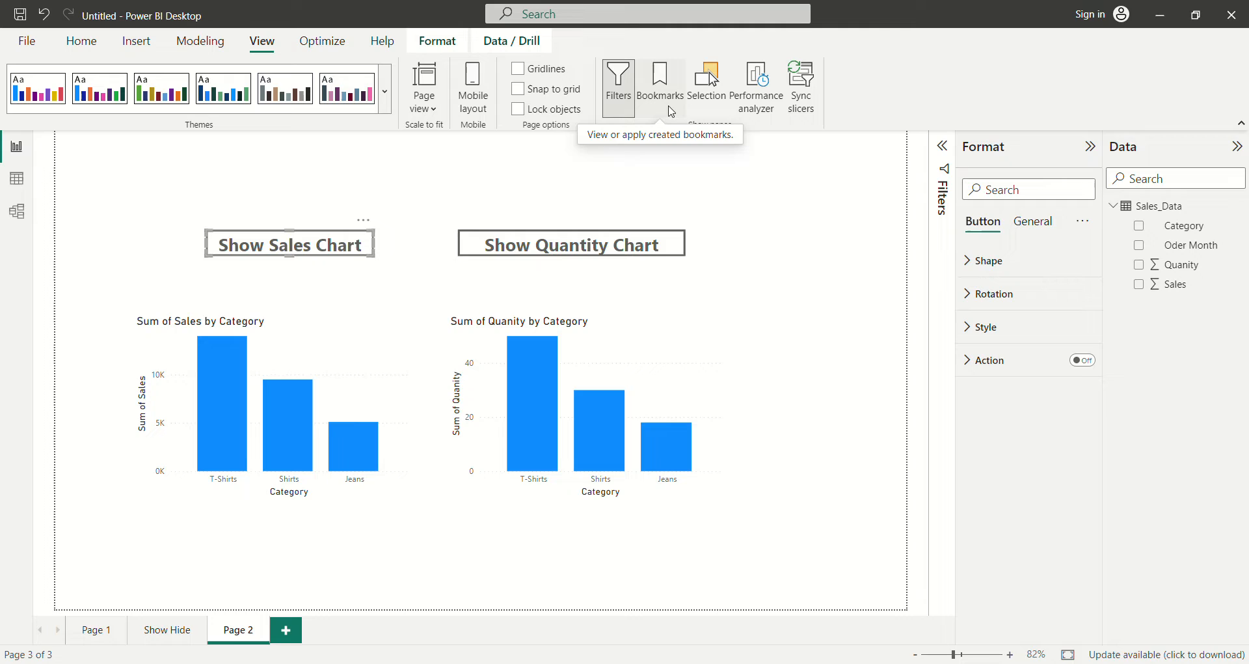
# Step: Open the Bookmarks pane and add two bookmarks named Sale and Quantity
pyautogui.click(659, 78)
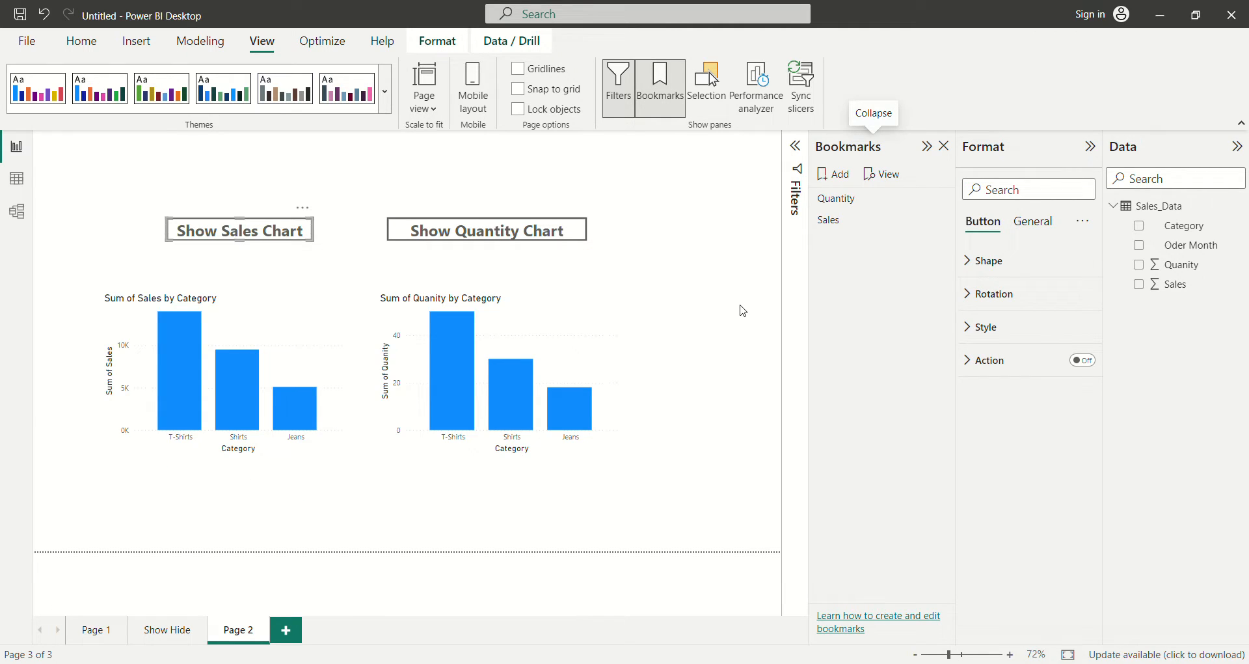
pyautogui.moveTo(965, 289)
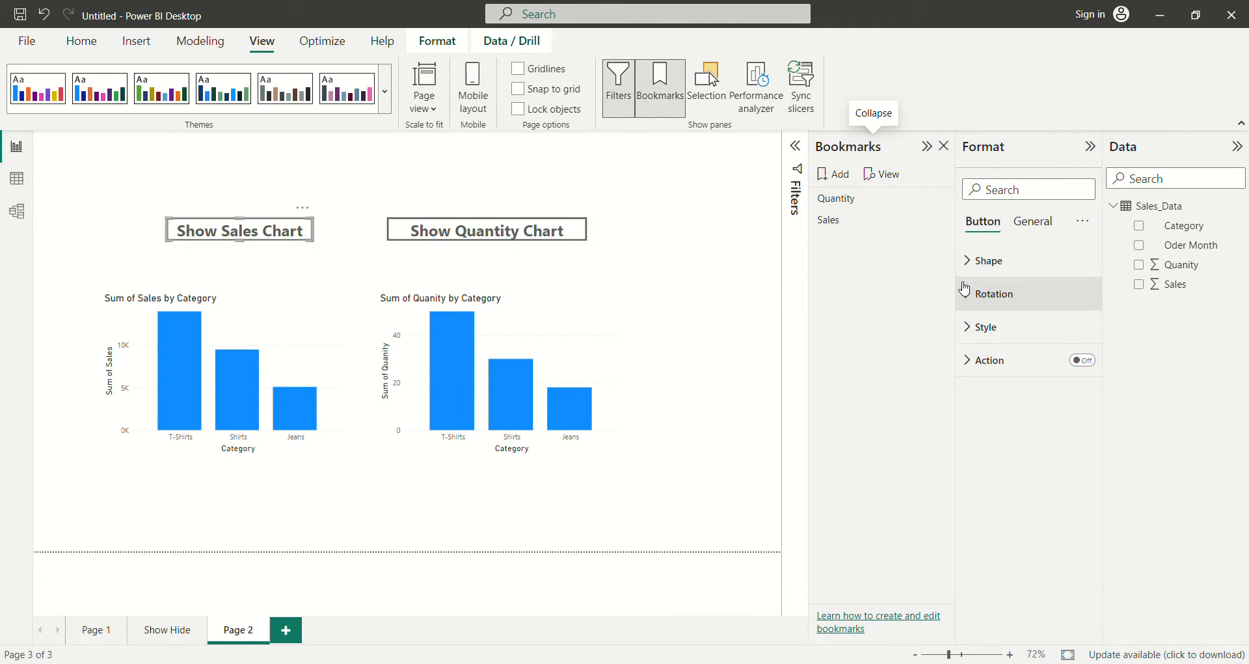
pyautogui.moveTo(629, 259)
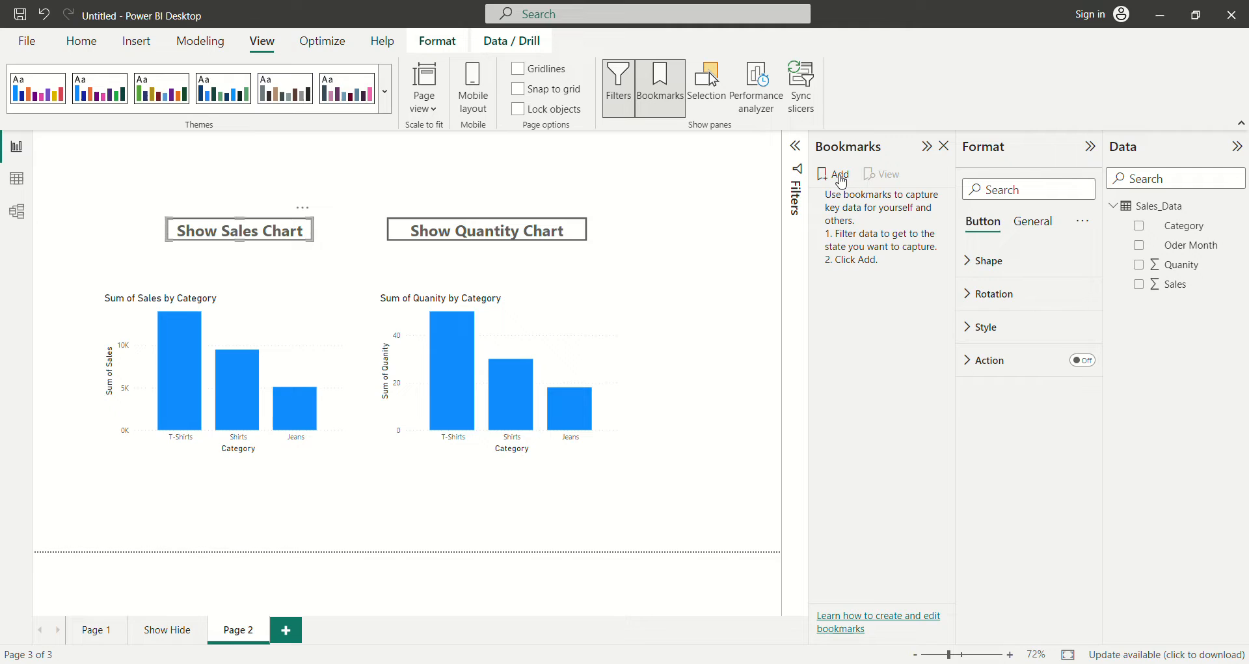
pyautogui.click(834, 174)
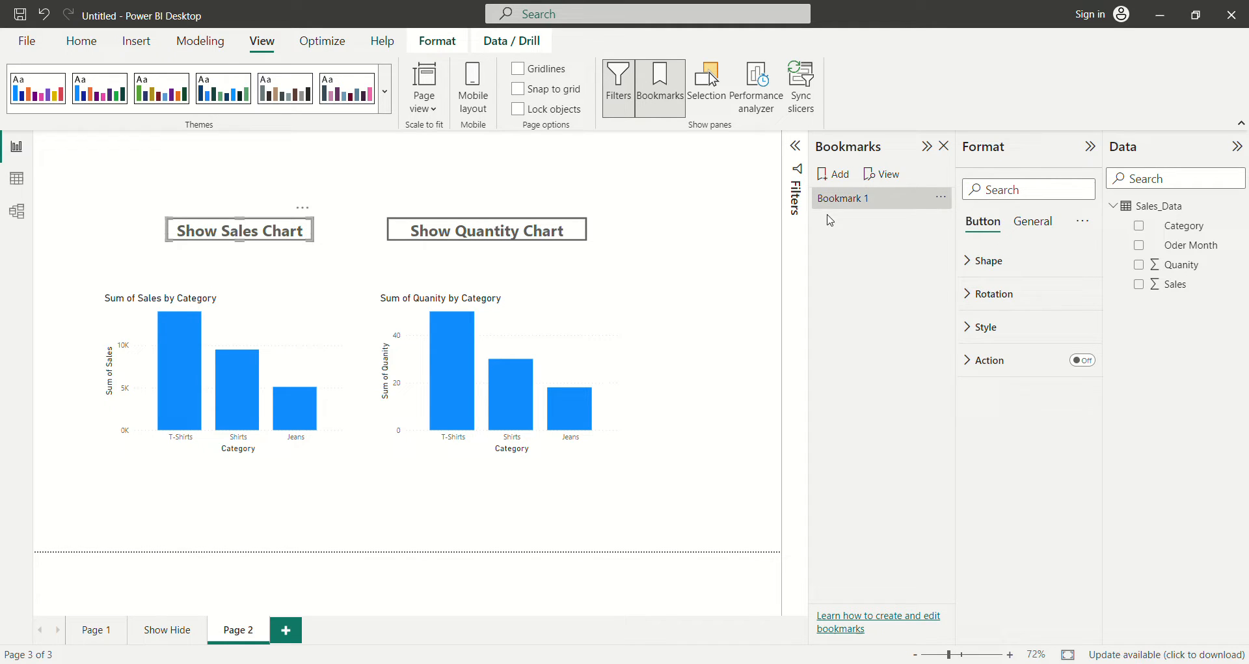
pyautogui.write('Sale')
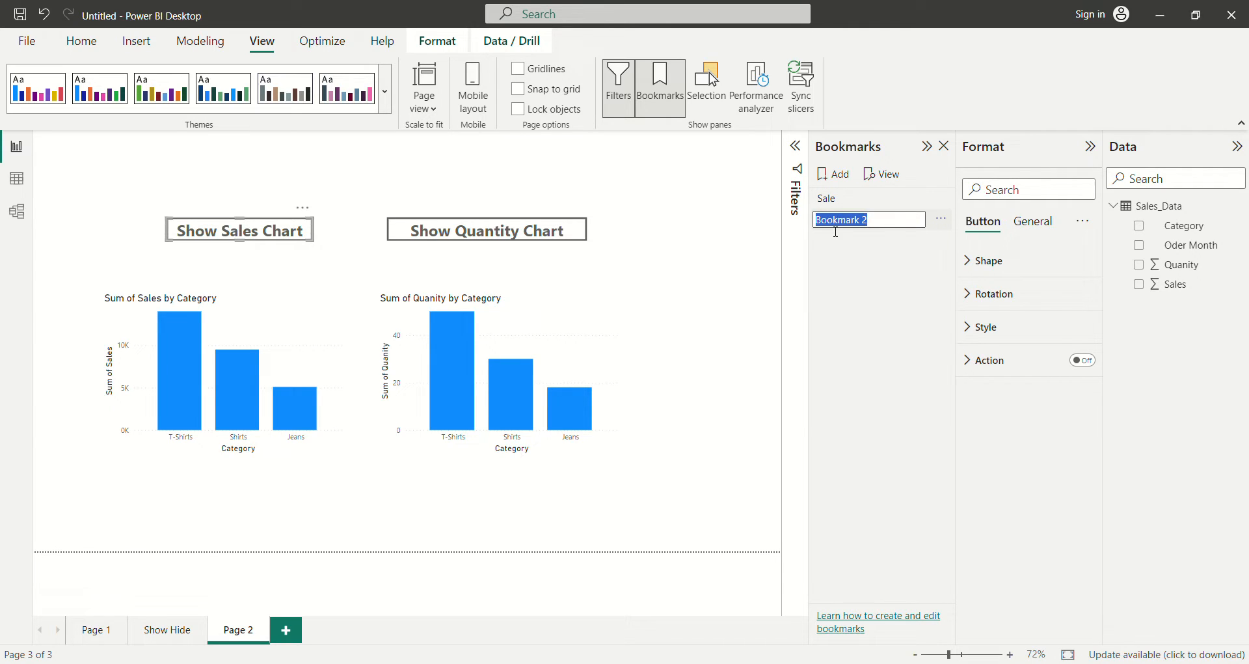
pyautogui.write('Quan')
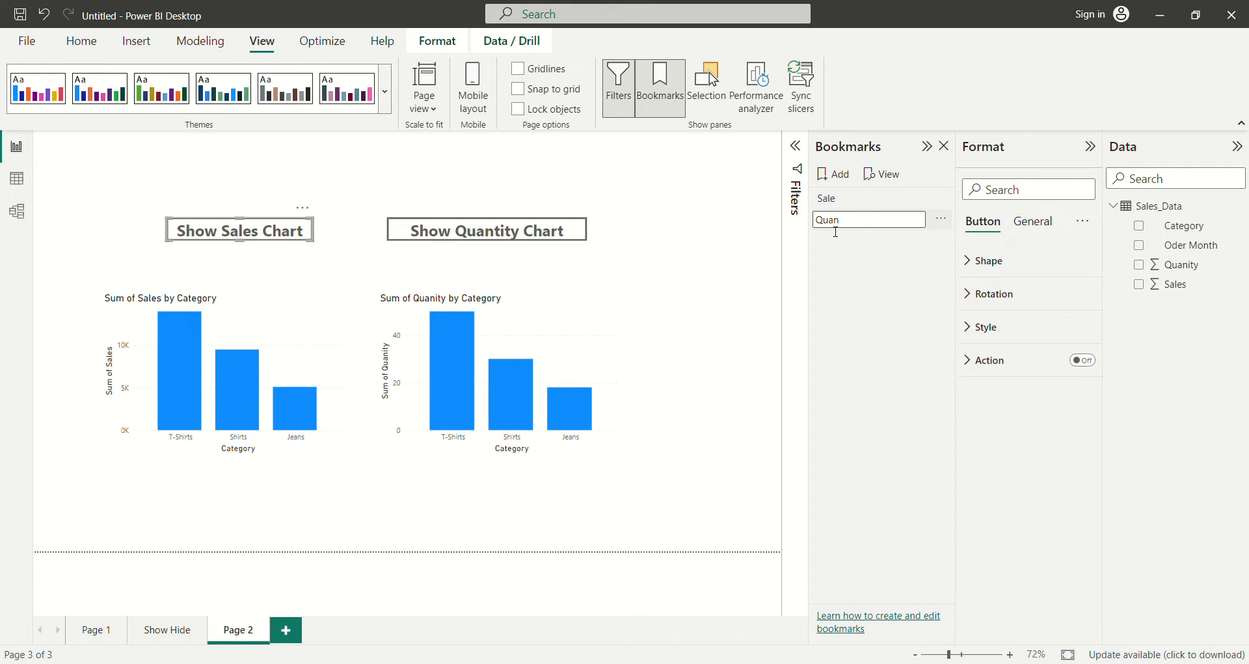
pyautogui.write('Quantity')
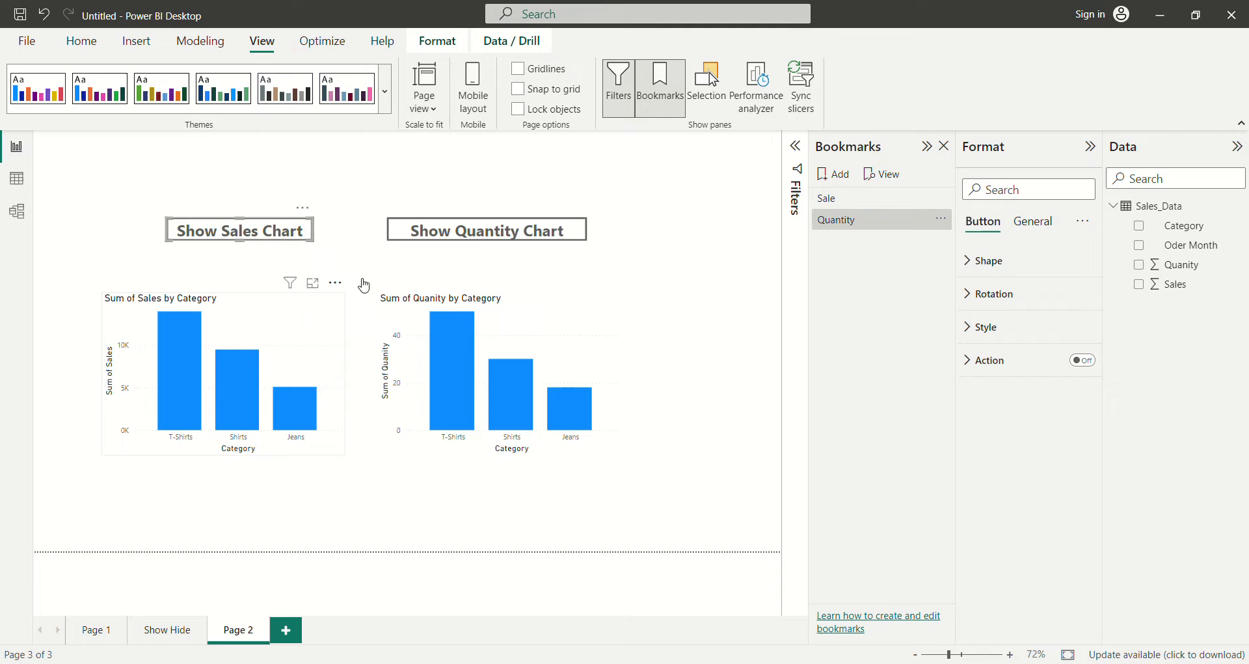
# Step: In the Selection pane, rename the two button layers to Sales and Quantity
pyautogui.click(706, 75)
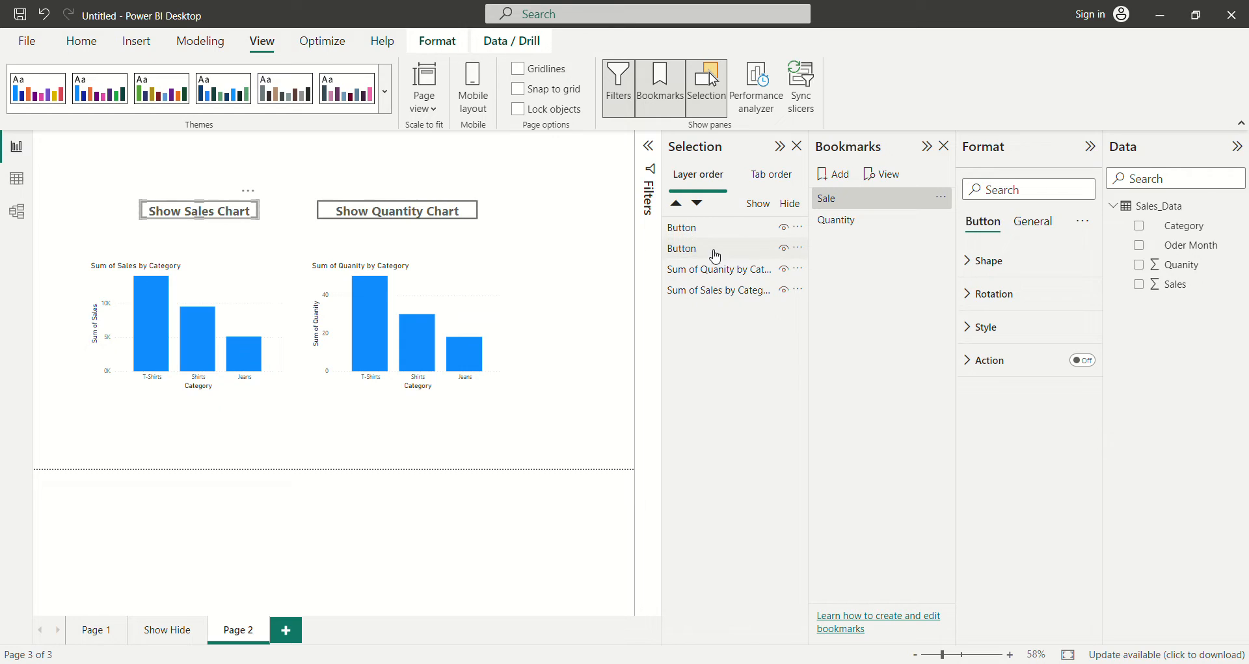
pyautogui.click(681, 227)
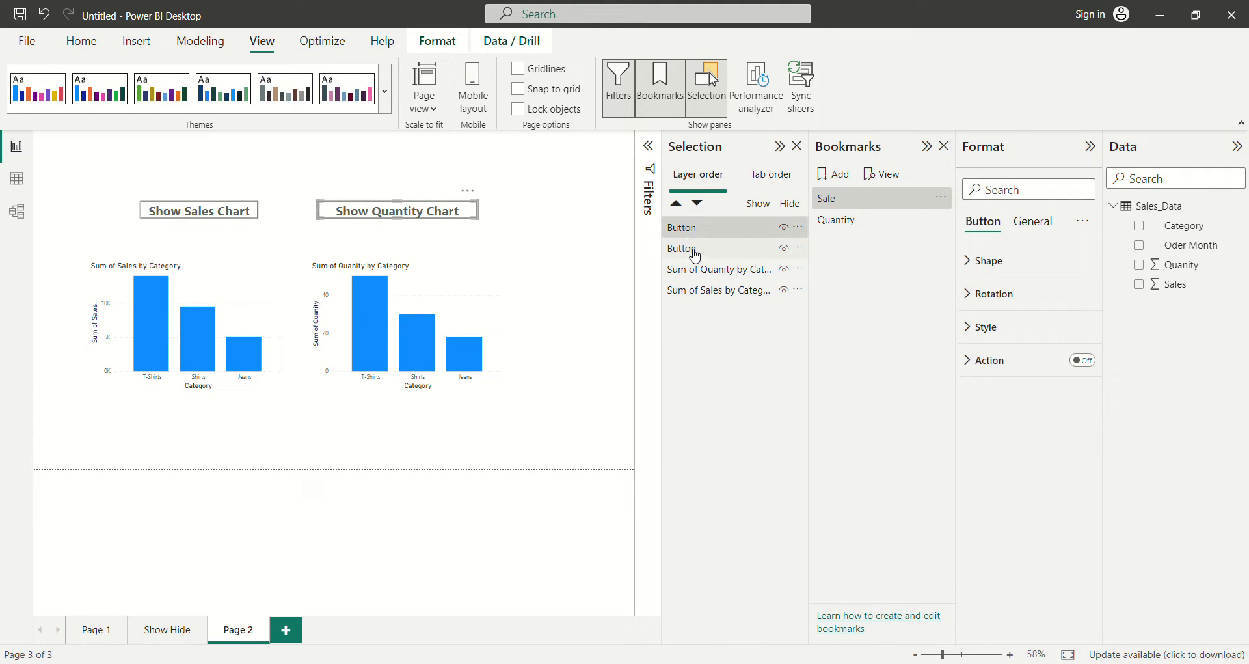
pyautogui.doubleClick(682, 248)
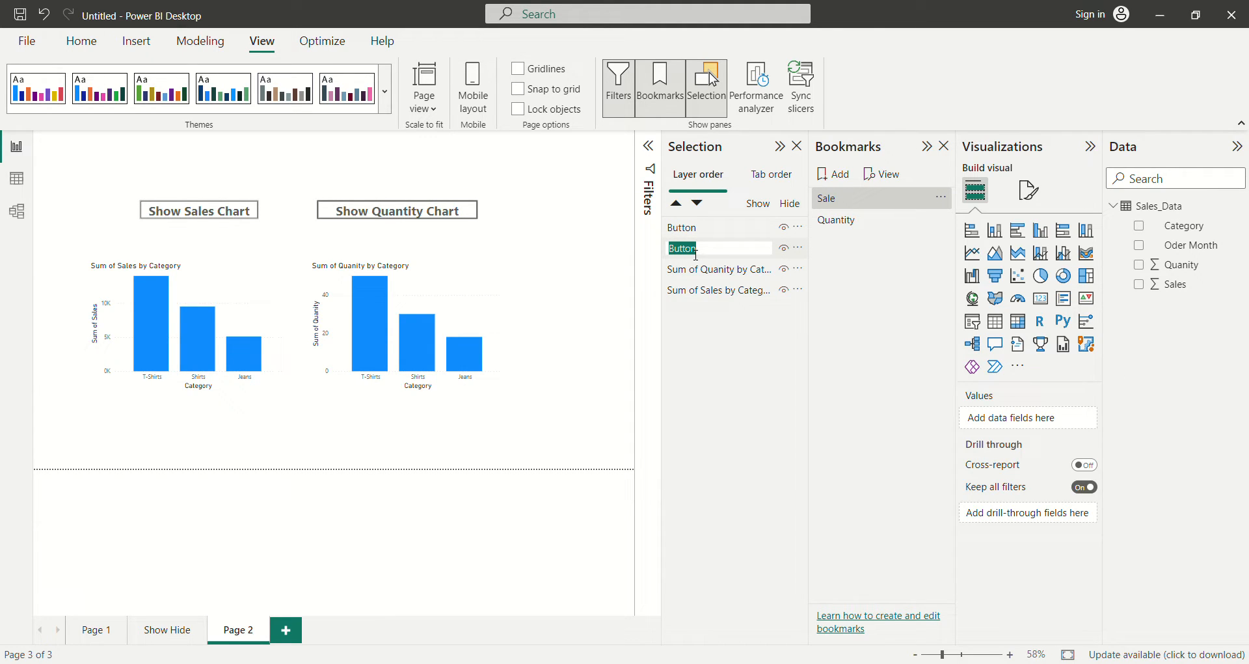
pyautogui.write('Sales')
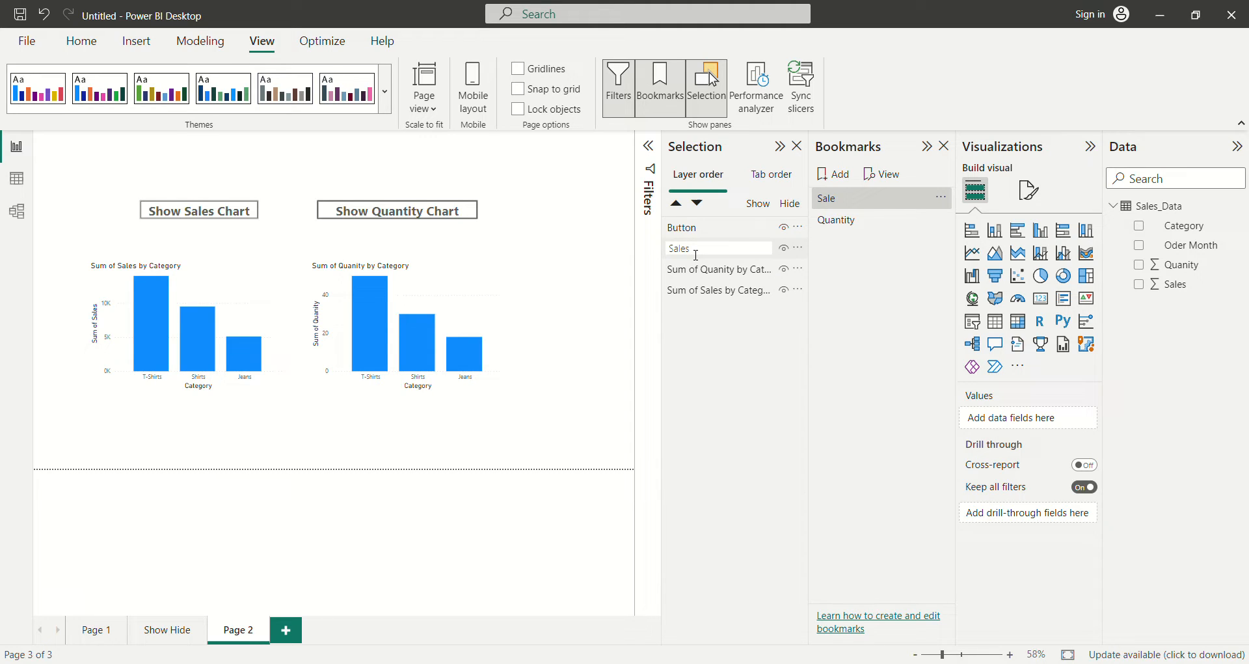
pyautogui.click(681, 228)
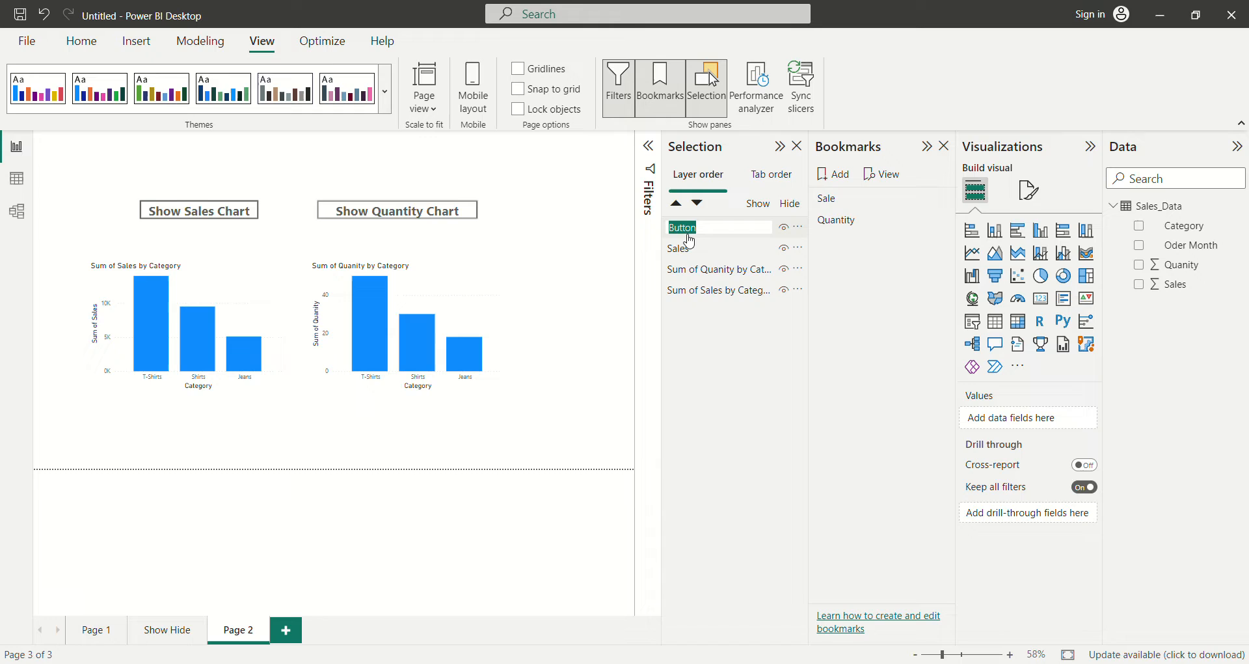
pyautogui.write('Quantity')
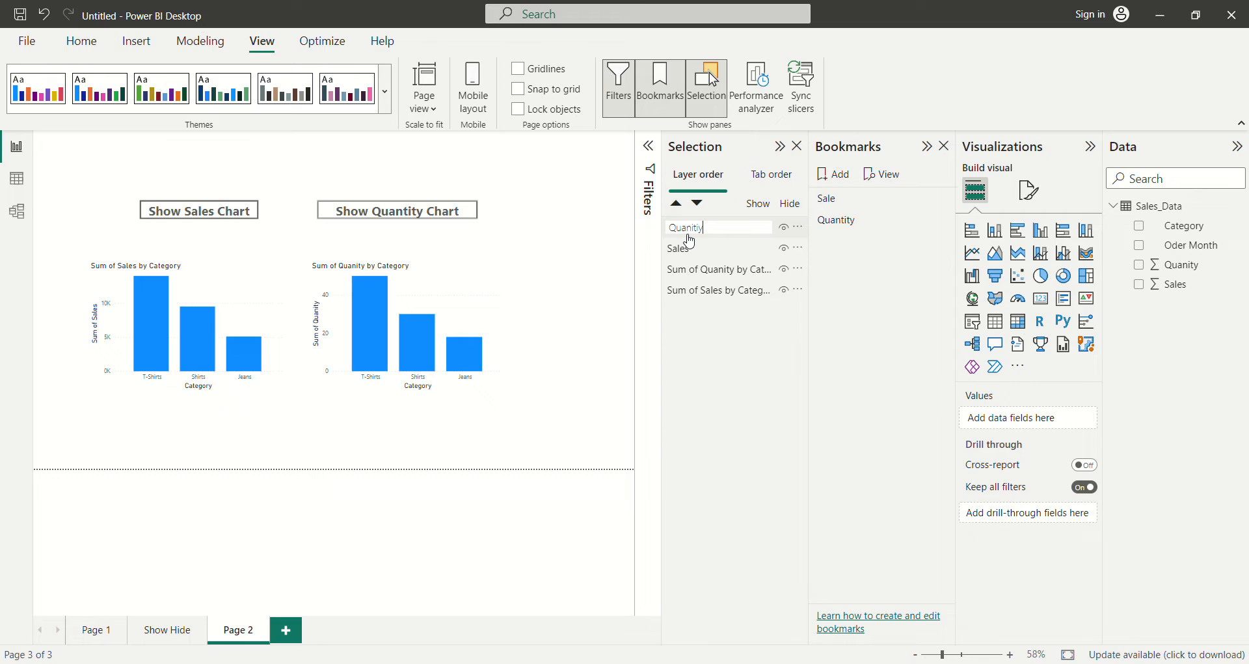
pyautogui.press('Backspace')
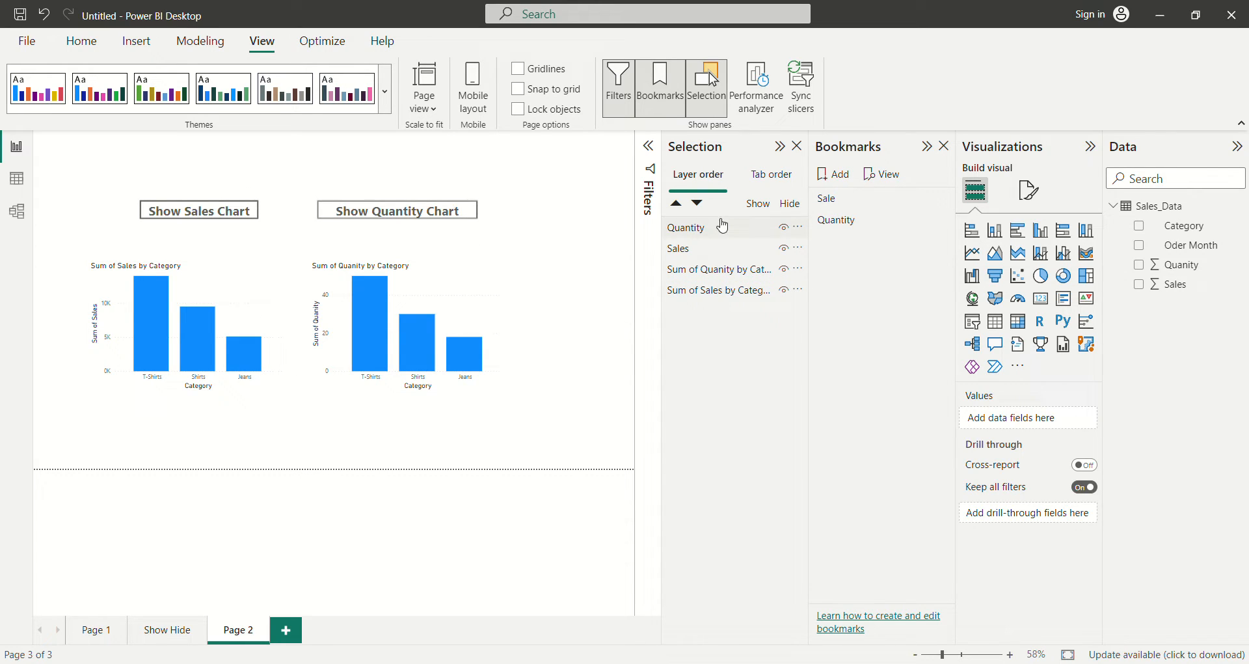
# Step: Hide the quantity chart in the Sale bookmark, set up Quantity, and test both bookmarks
pyautogui.click(200, 210)
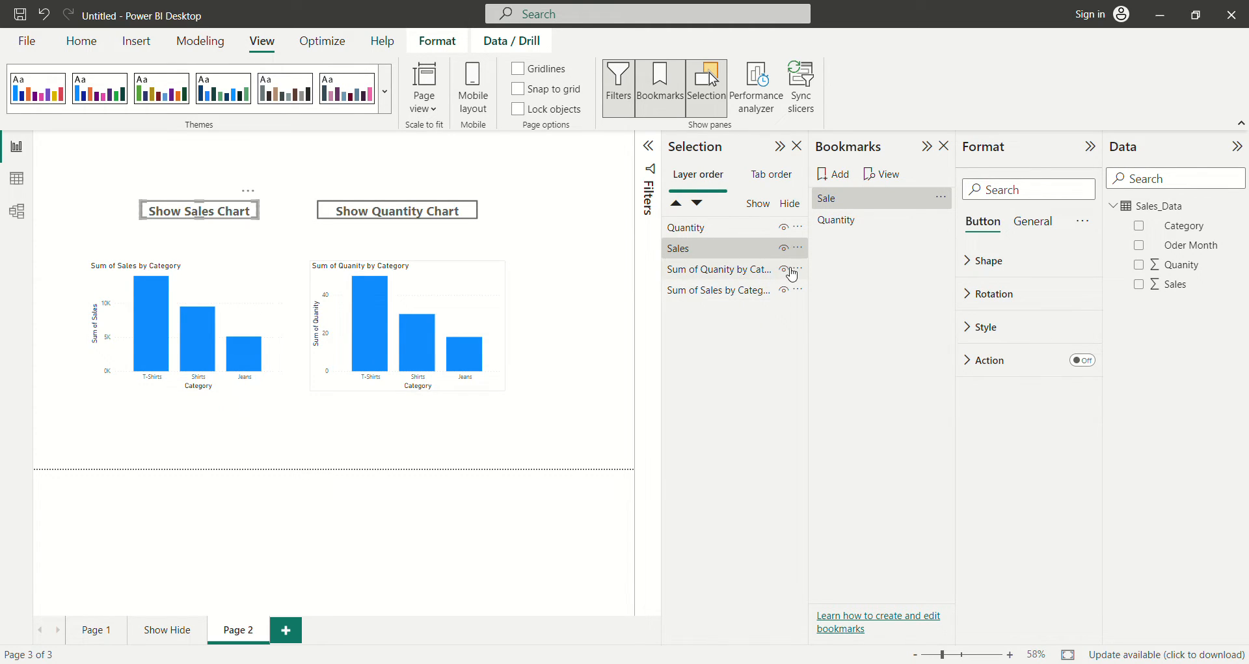
pyautogui.click(783, 269)
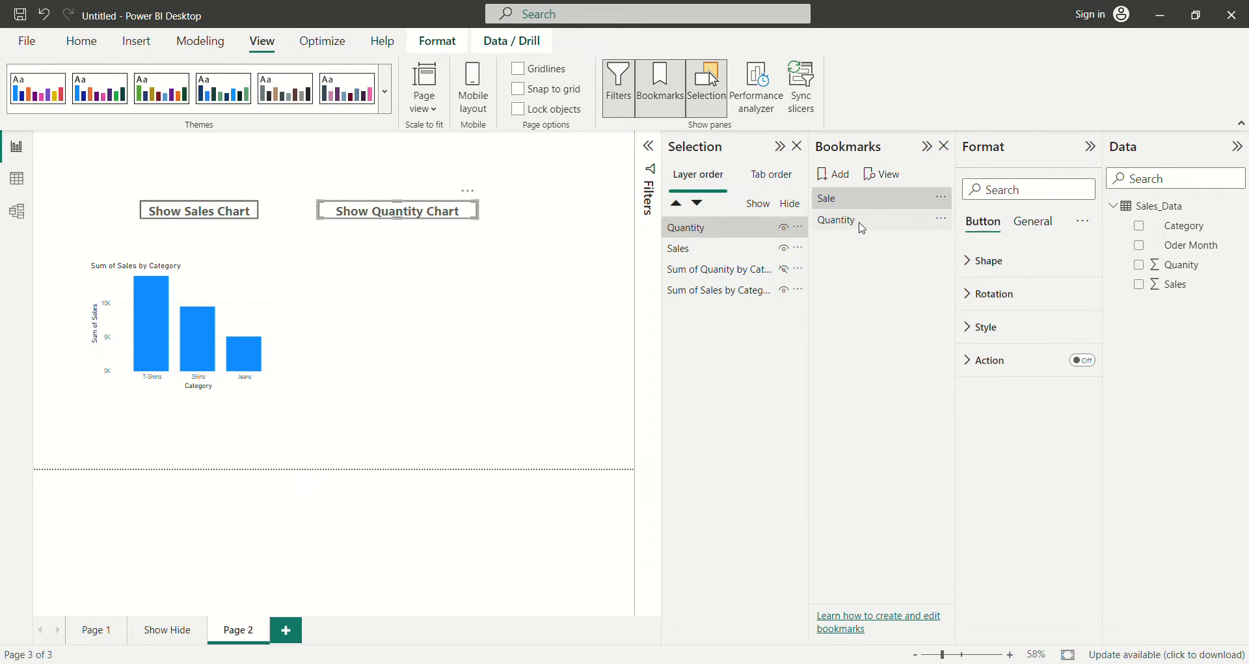
pyautogui.click(836, 219)
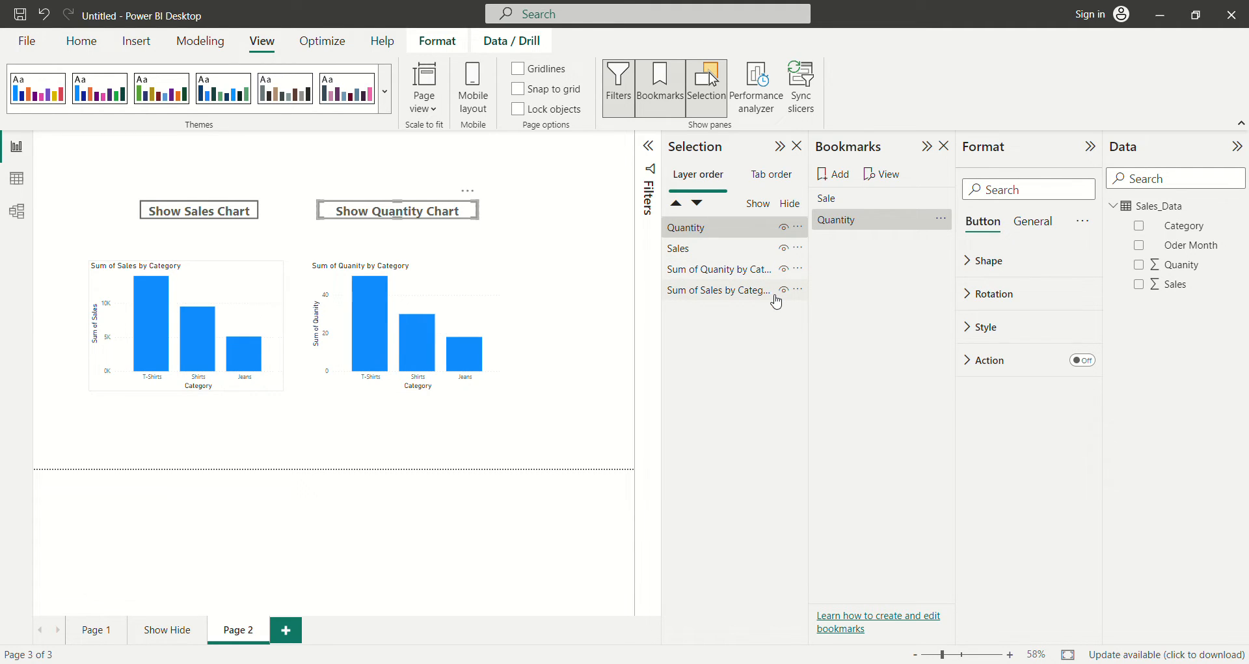
pyautogui.moveTo(784, 291)
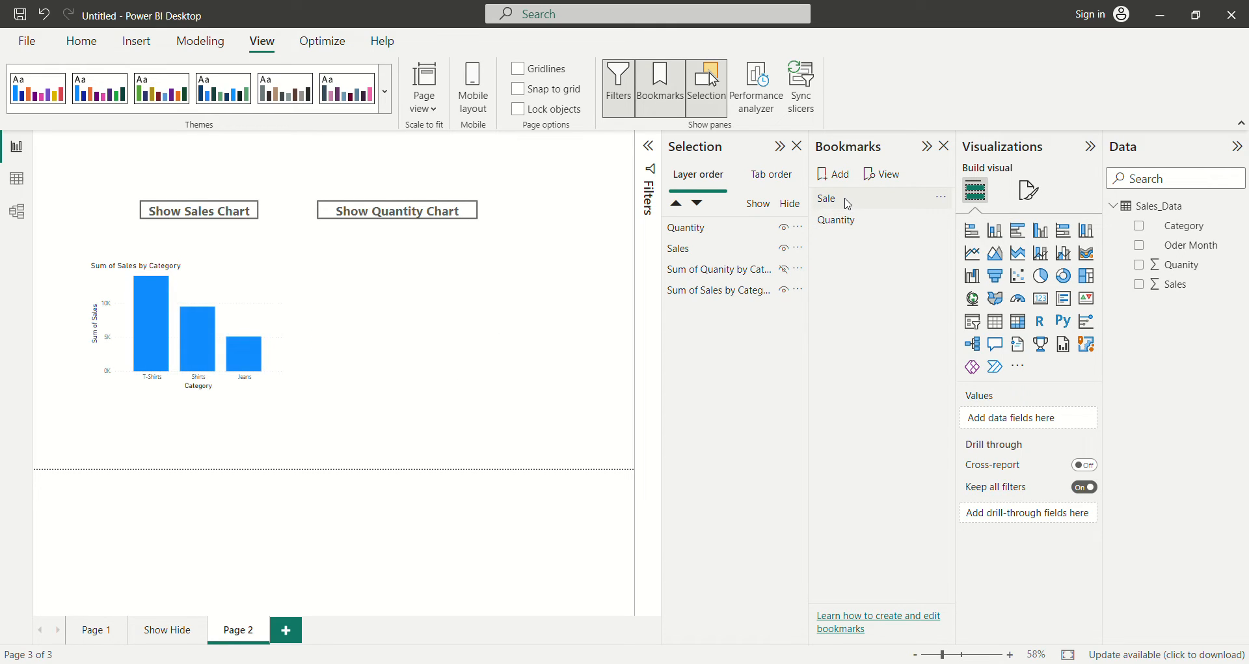
pyautogui.click(836, 219)
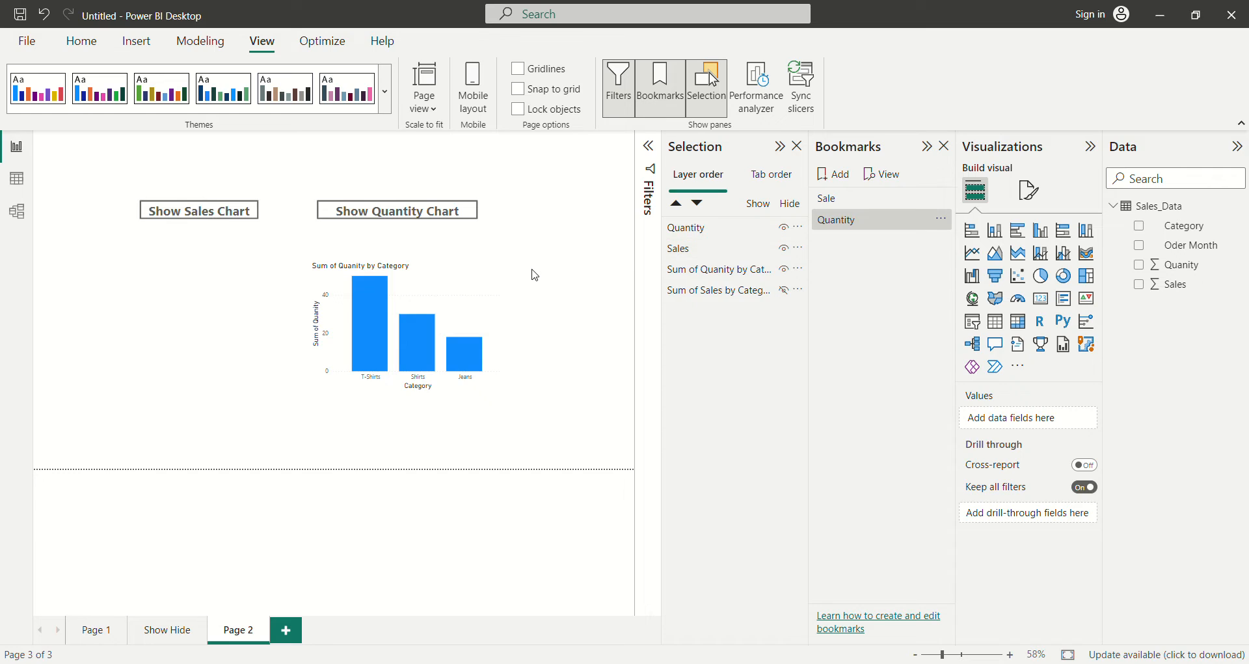
pyautogui.click(198, 210)
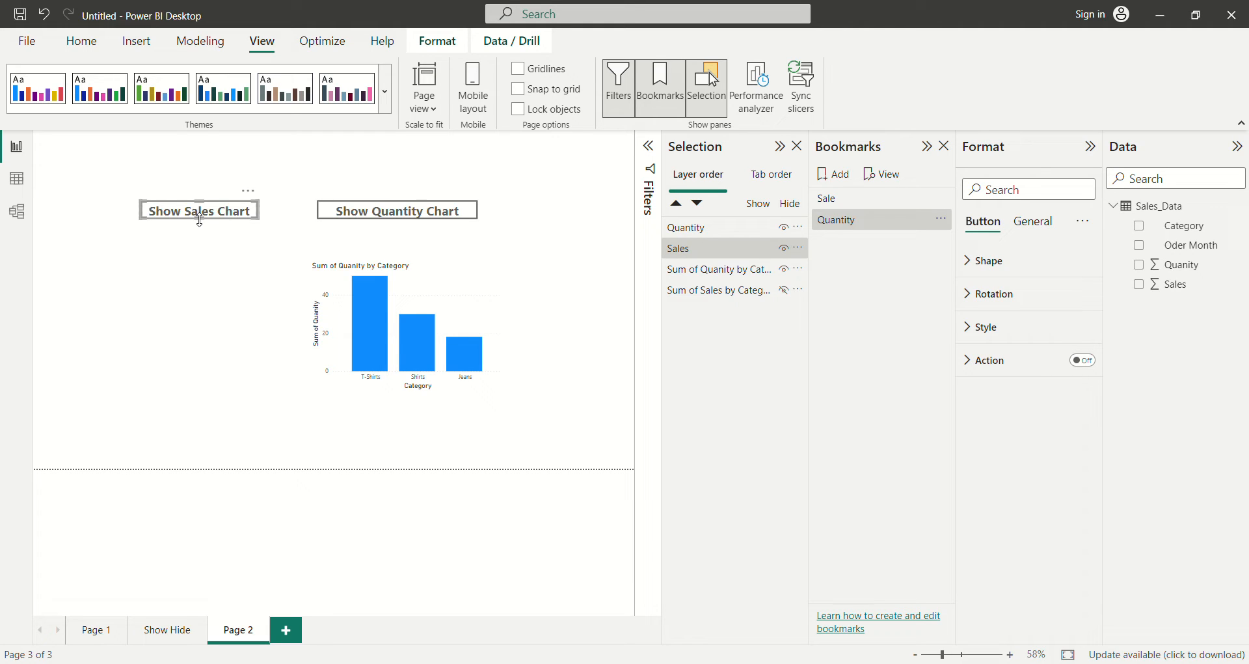
pyautogui.moveTo(364, 241)
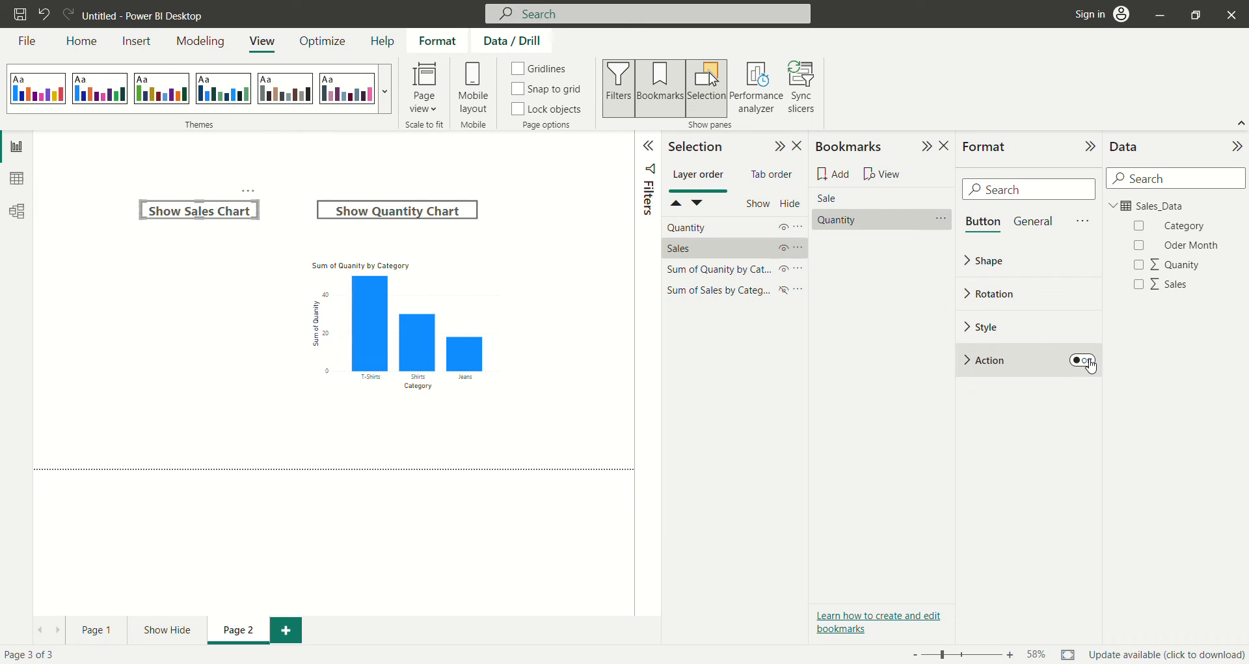
# Step: Give the Show Sales Chart button a bookmark action targeting the Sale bookmark
pyautogui.click(1082, 360)
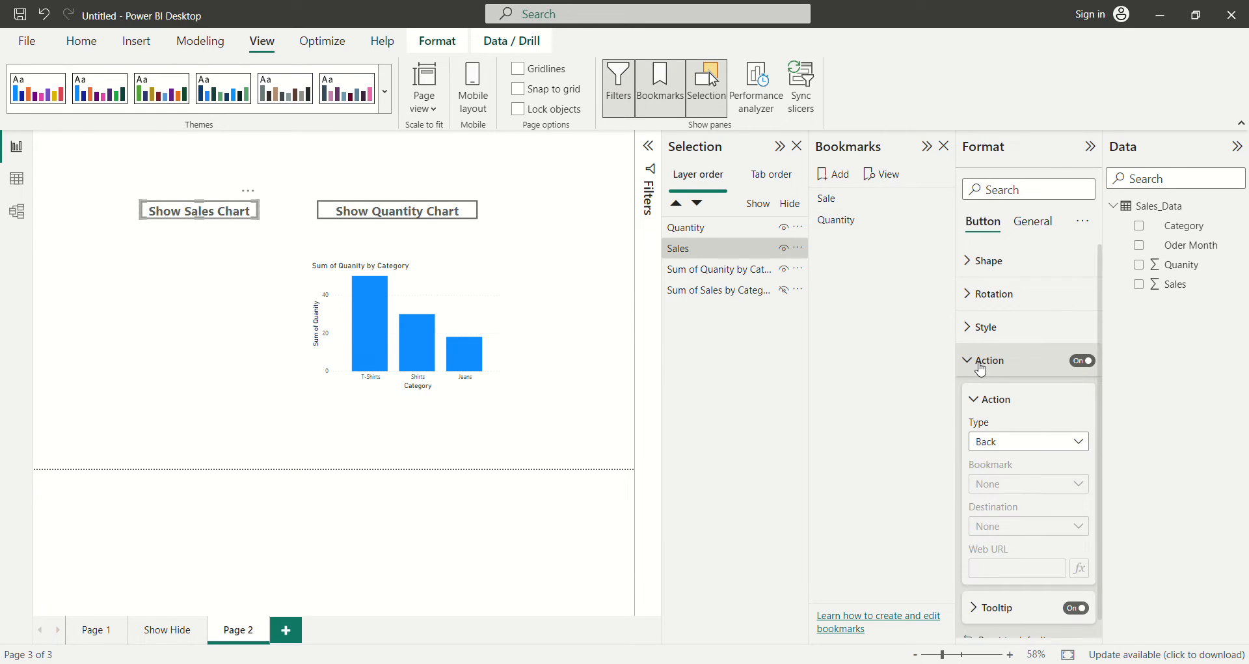
pyautogui.click(1028, 441)
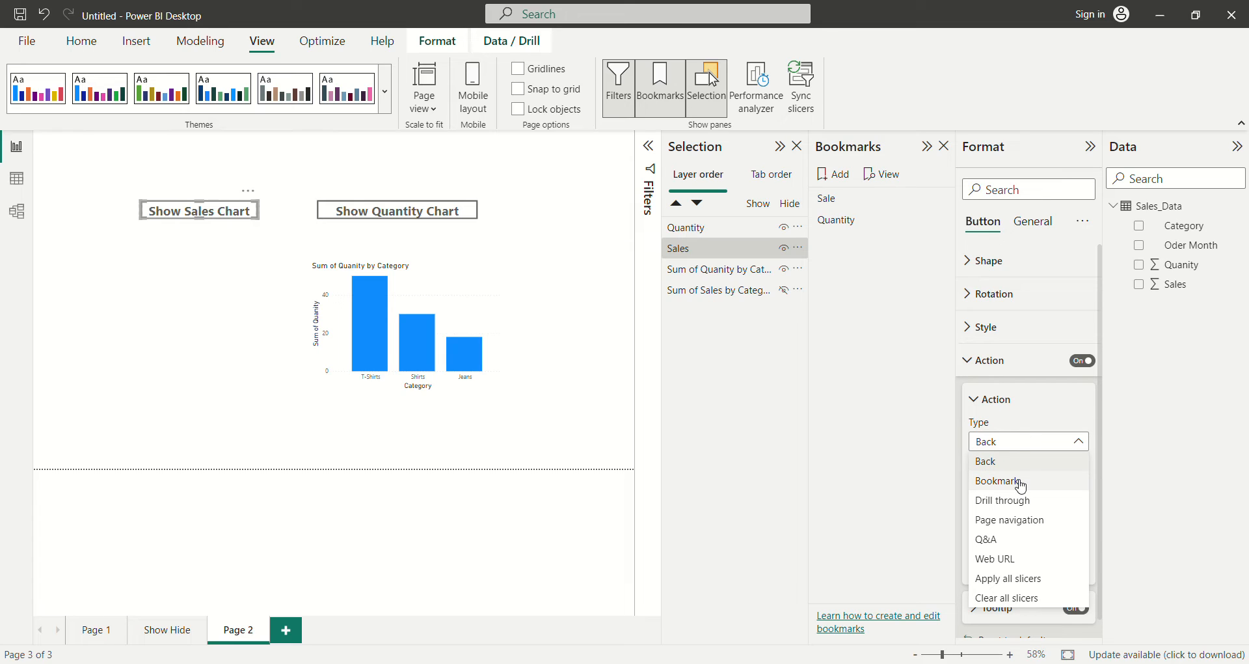
pyautogui.click(997, 481)
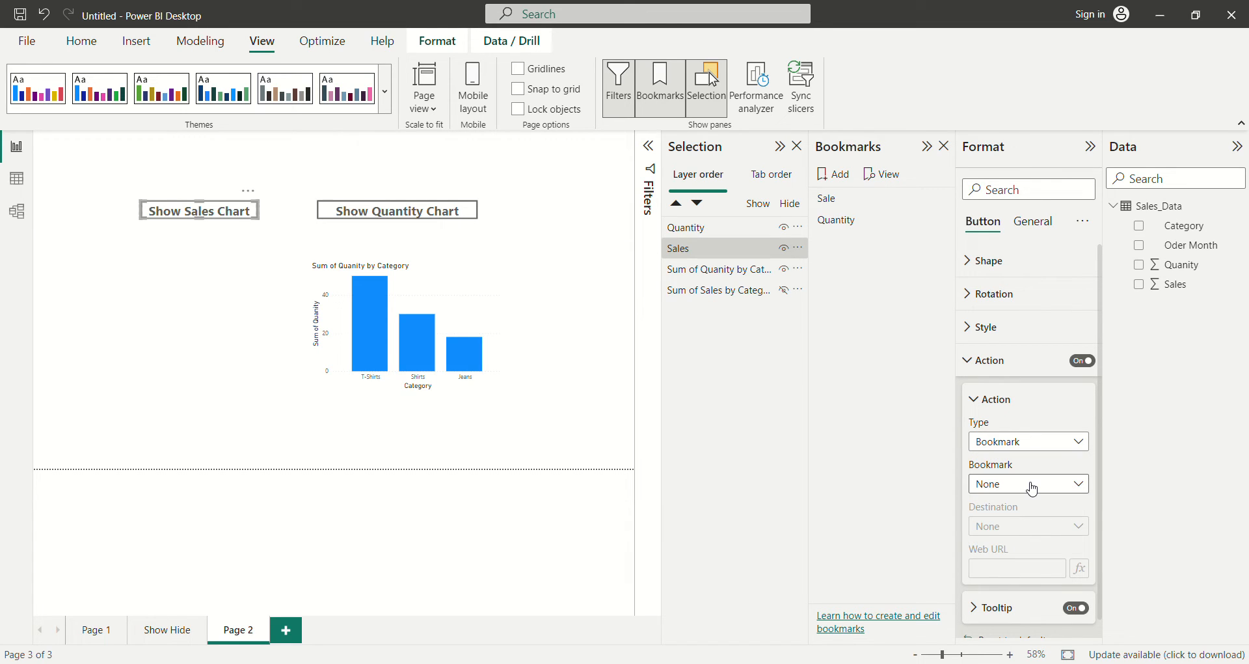
pyautogui.click(1028, 483)
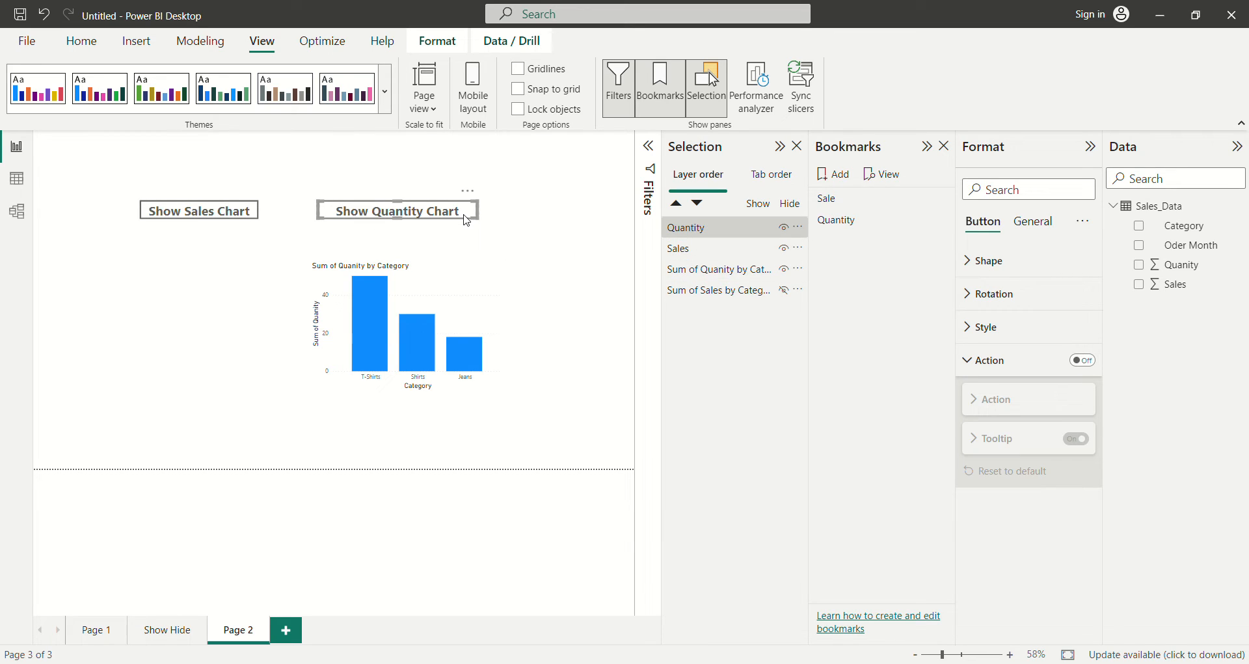
# Step: Give the Show Quantity Chart button a bookmark action targeting the Quantity bookmark
pyautogui.click(1081, 360)
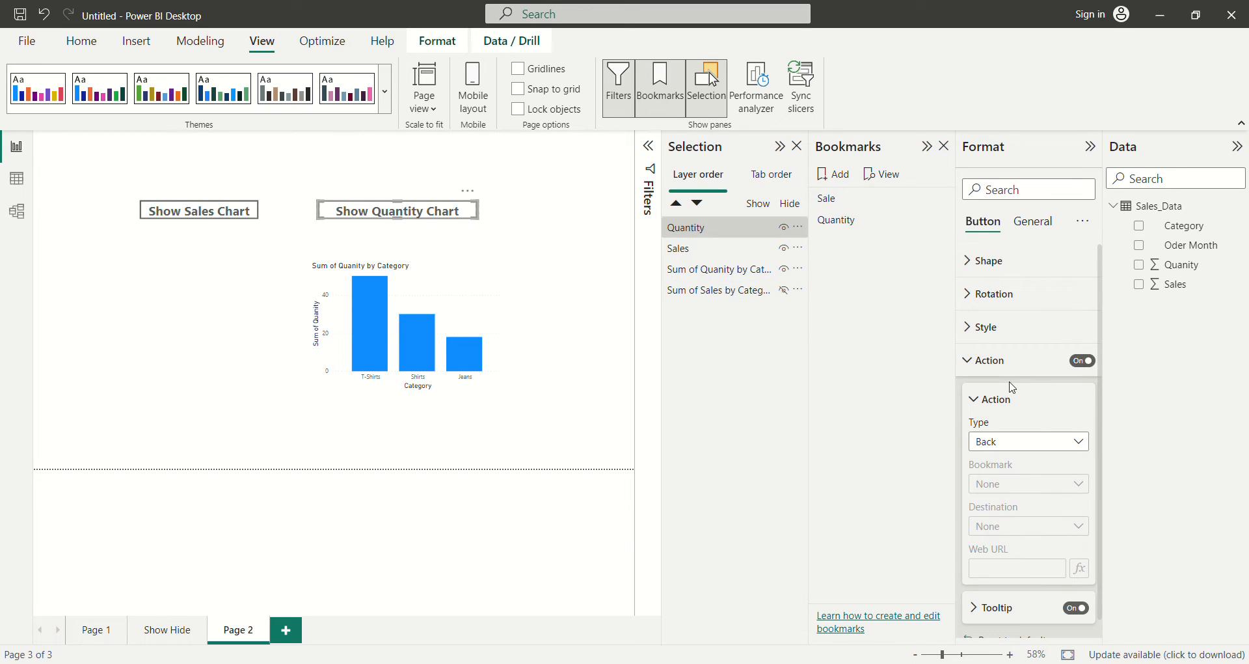
pyautogui.click(1028, 441)
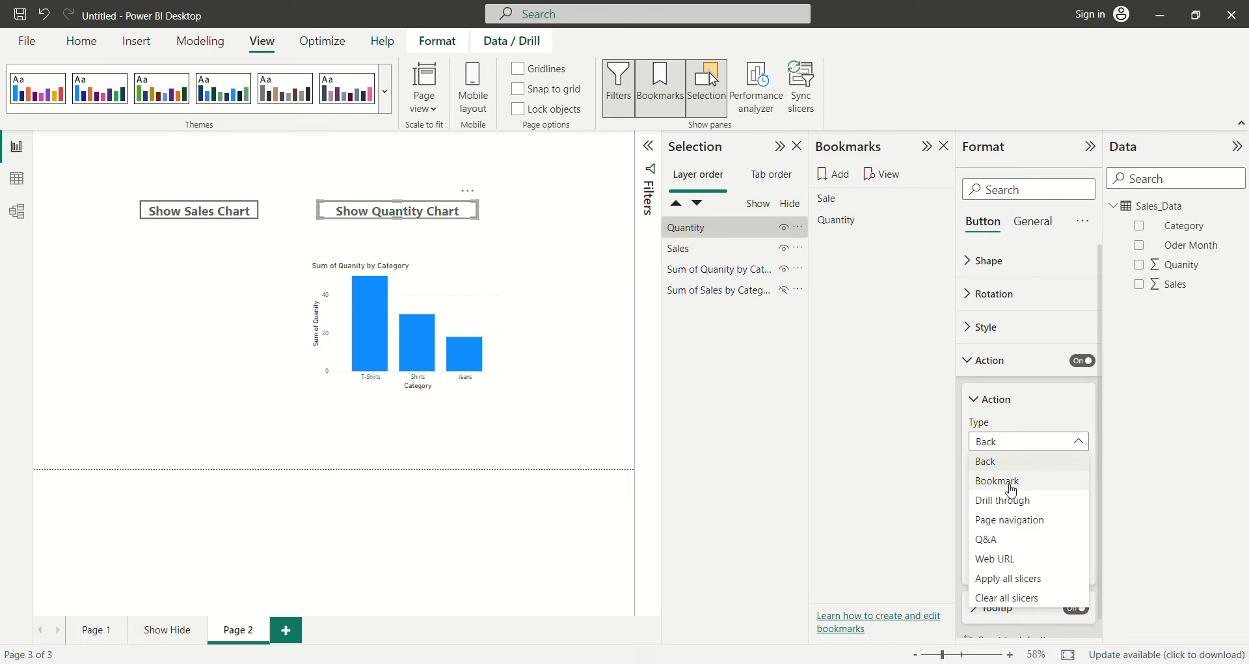
pyautogui.click(997, 480)
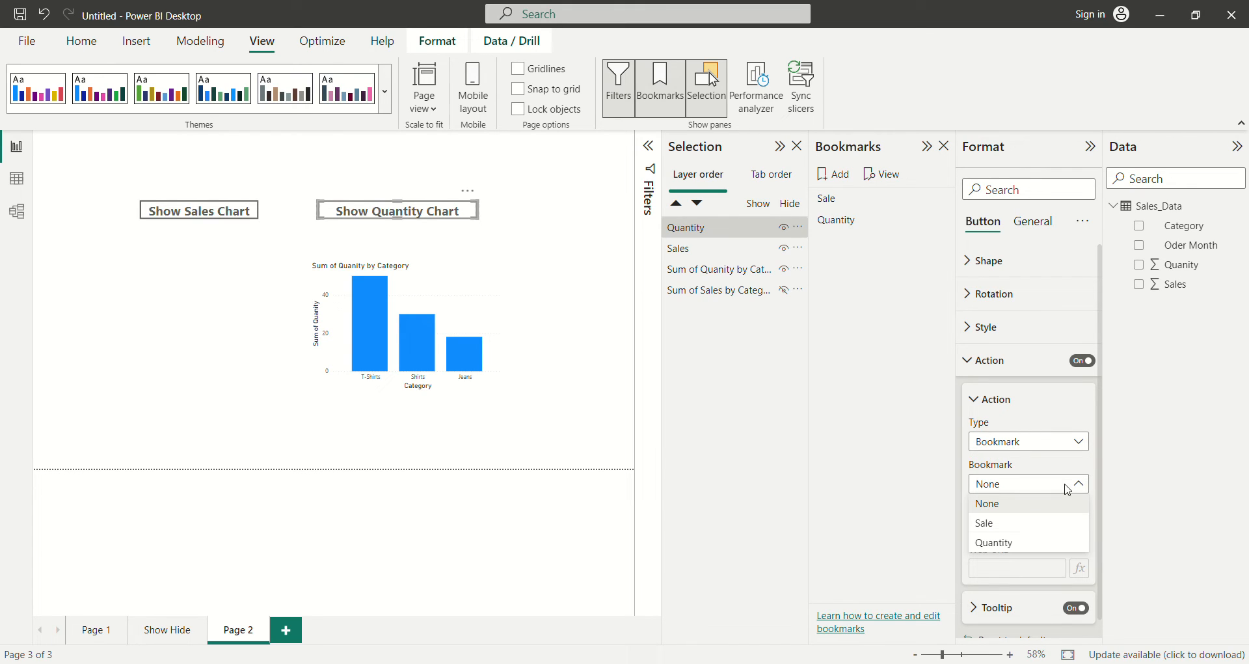
pyautogui.click(994, 543)
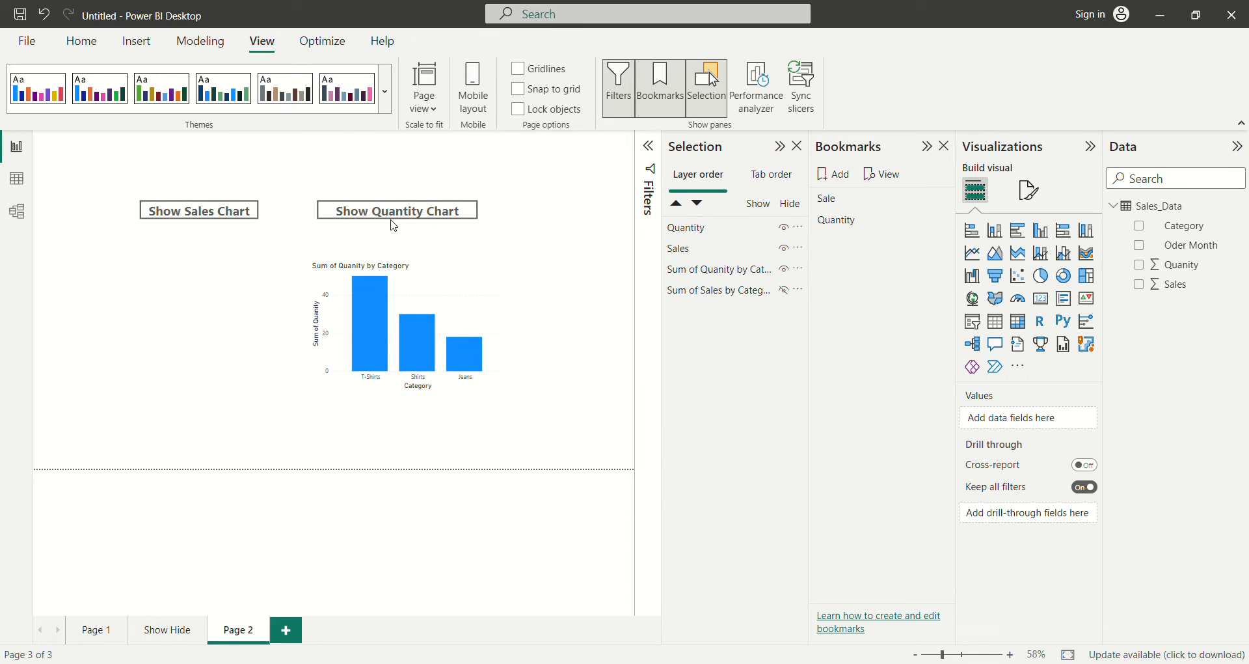
pyautogui.moveTo(199, 215)
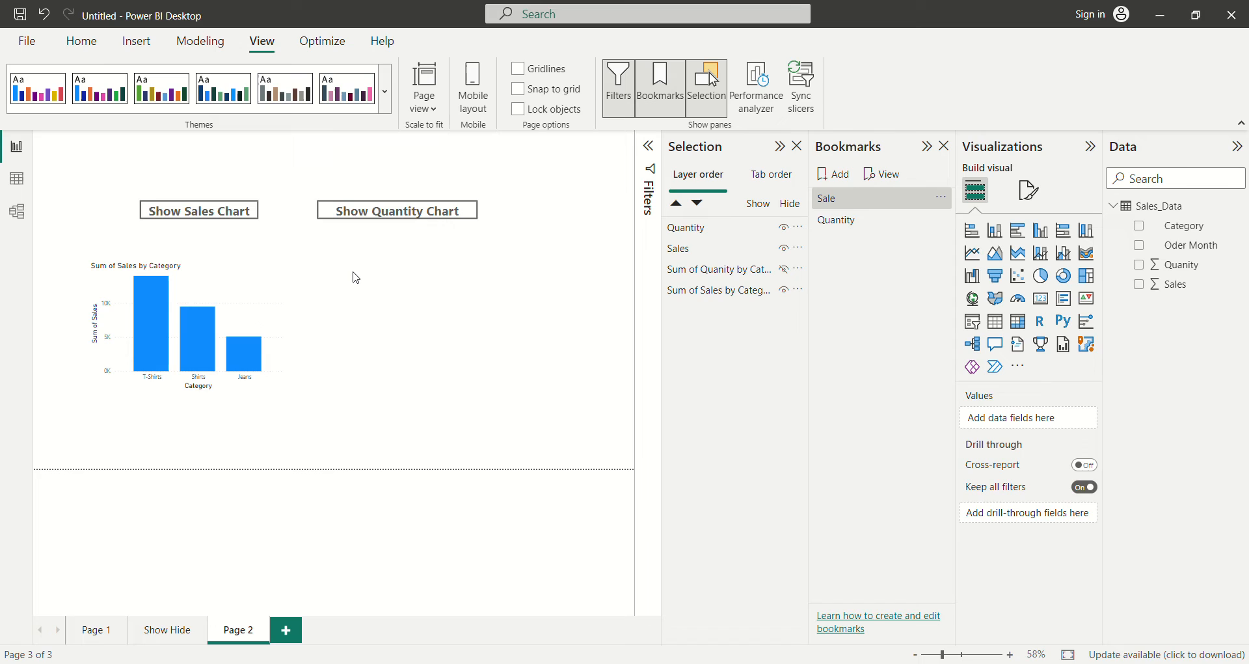
pyautogui.moveTo(428, 220)
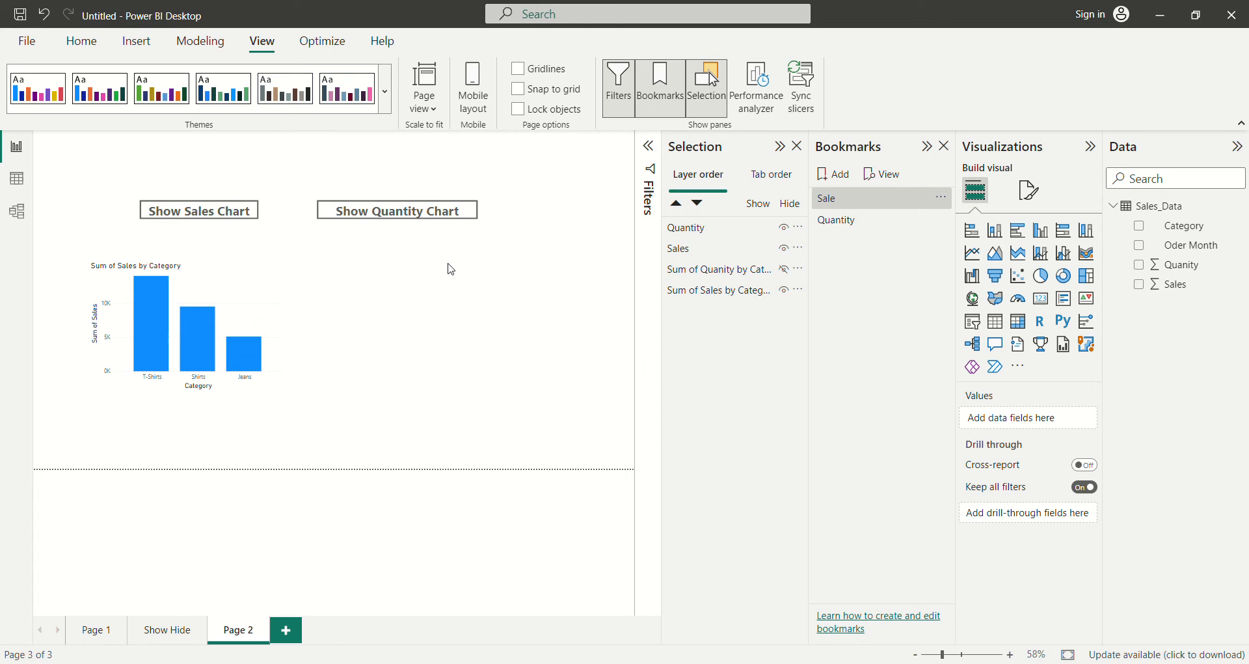
pyautogui.moveTo(480, 219)
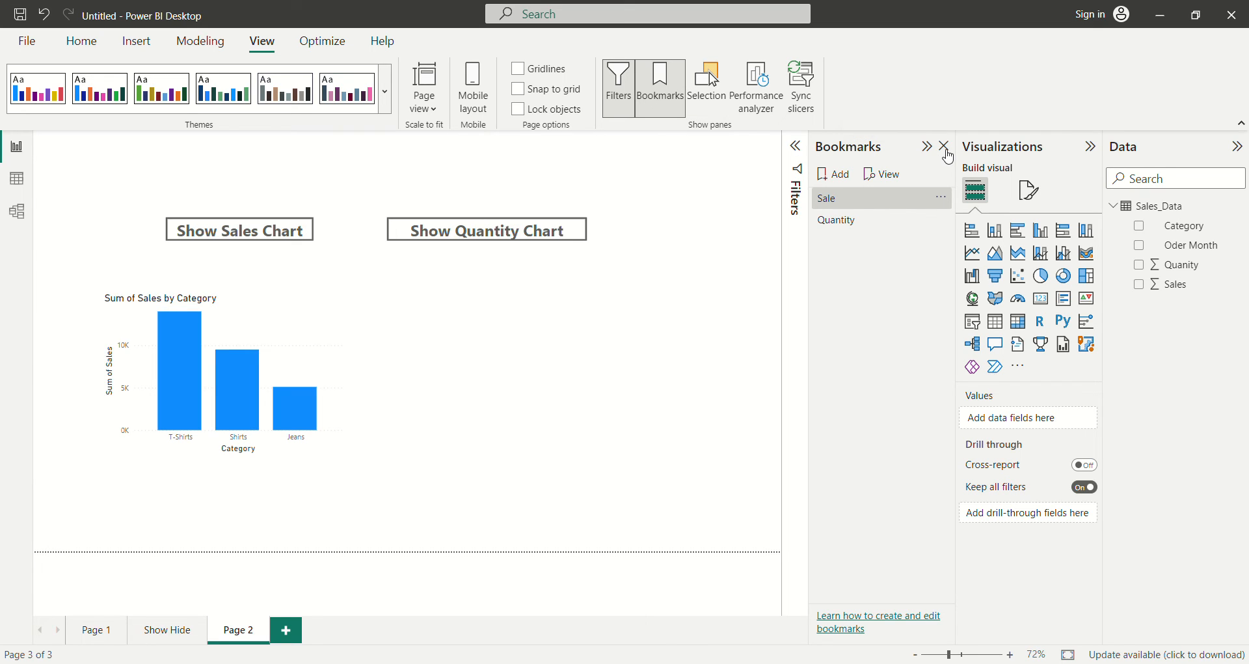
# Step: Close the Bookmarks pane and test the Show Sales Chart button's bookmark
pyautogui.click(944, 149)
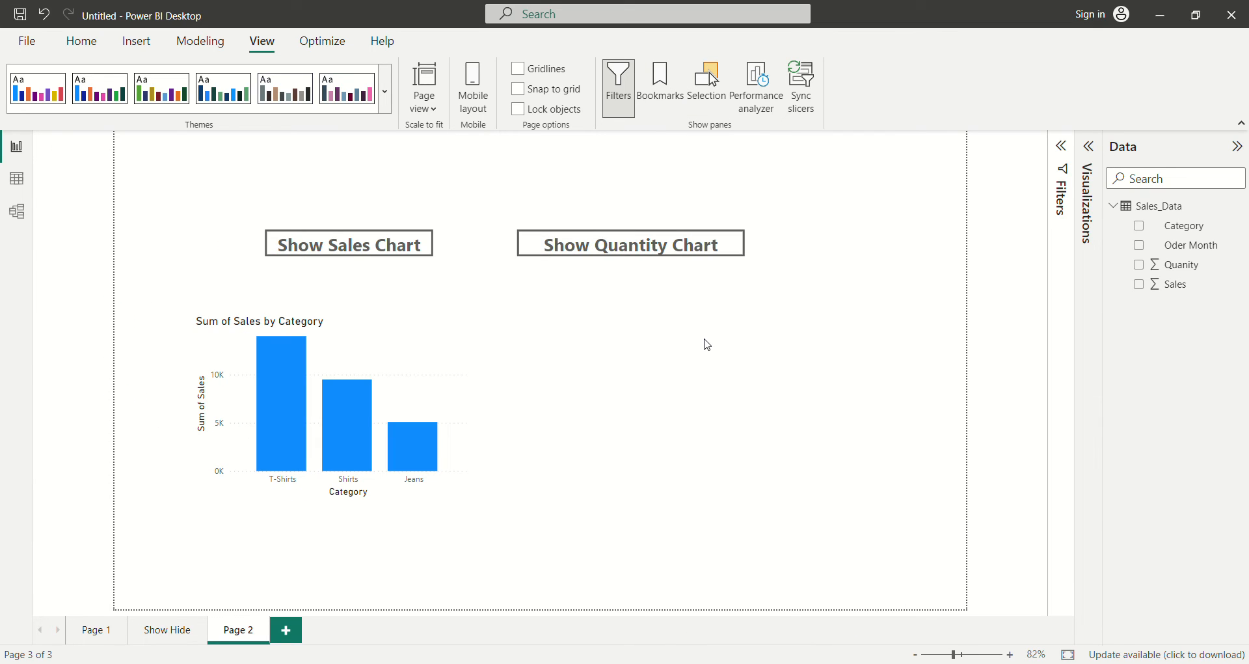
pyautogui.moveTo(598, 252)
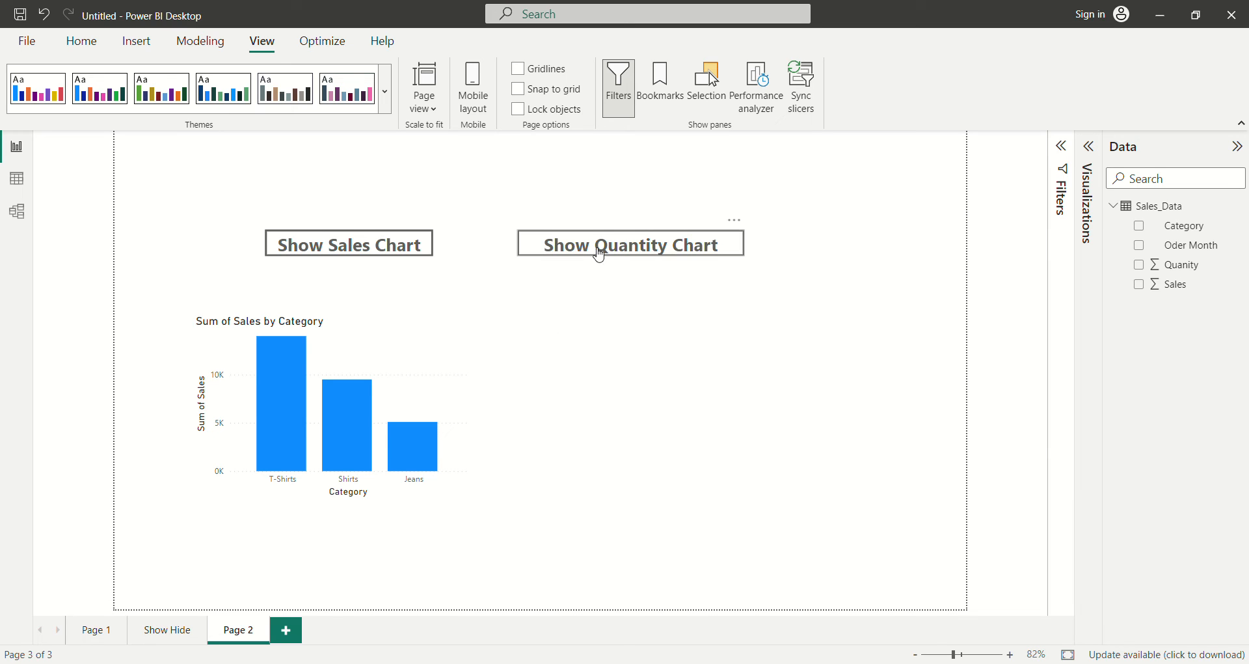
pyautogui.moveTo(439, 350)
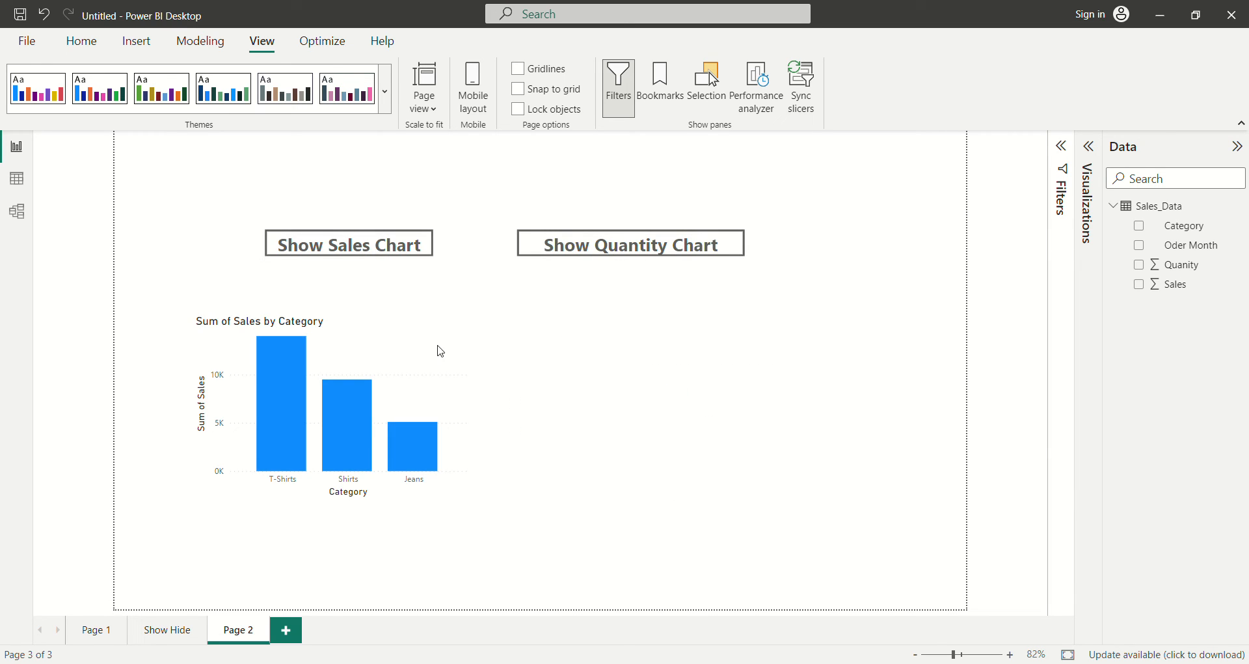
pyautogui.moveTo(594, 363)
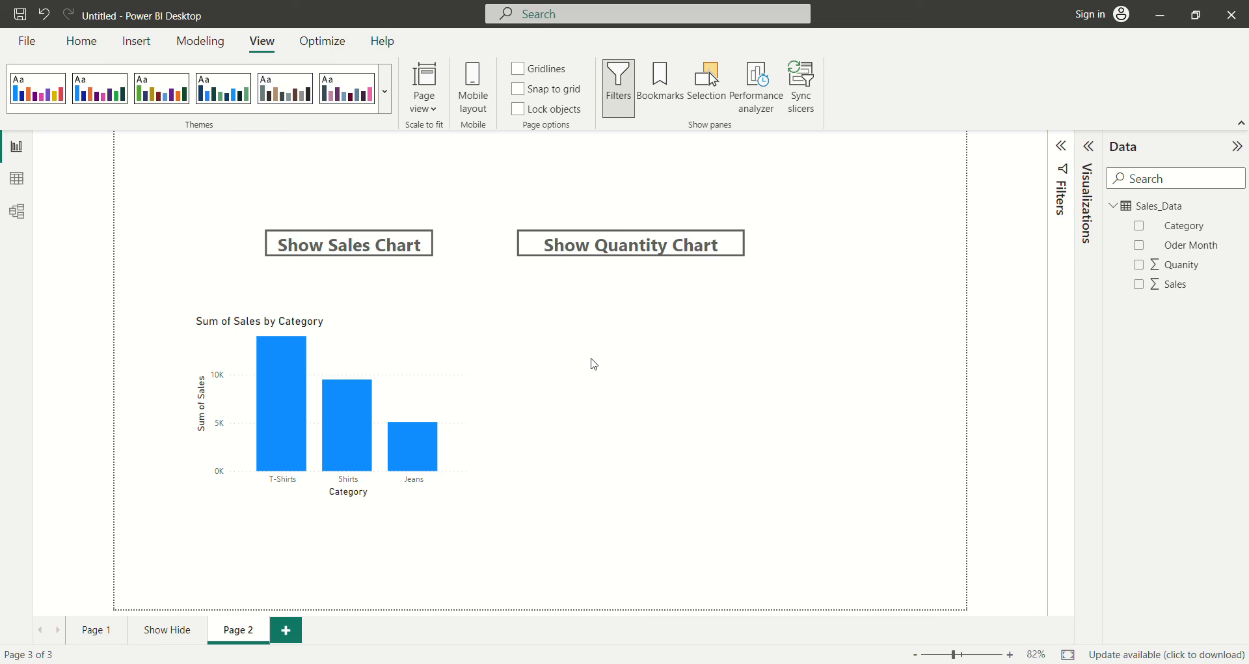
pyautogui.moveTo(707, 271)
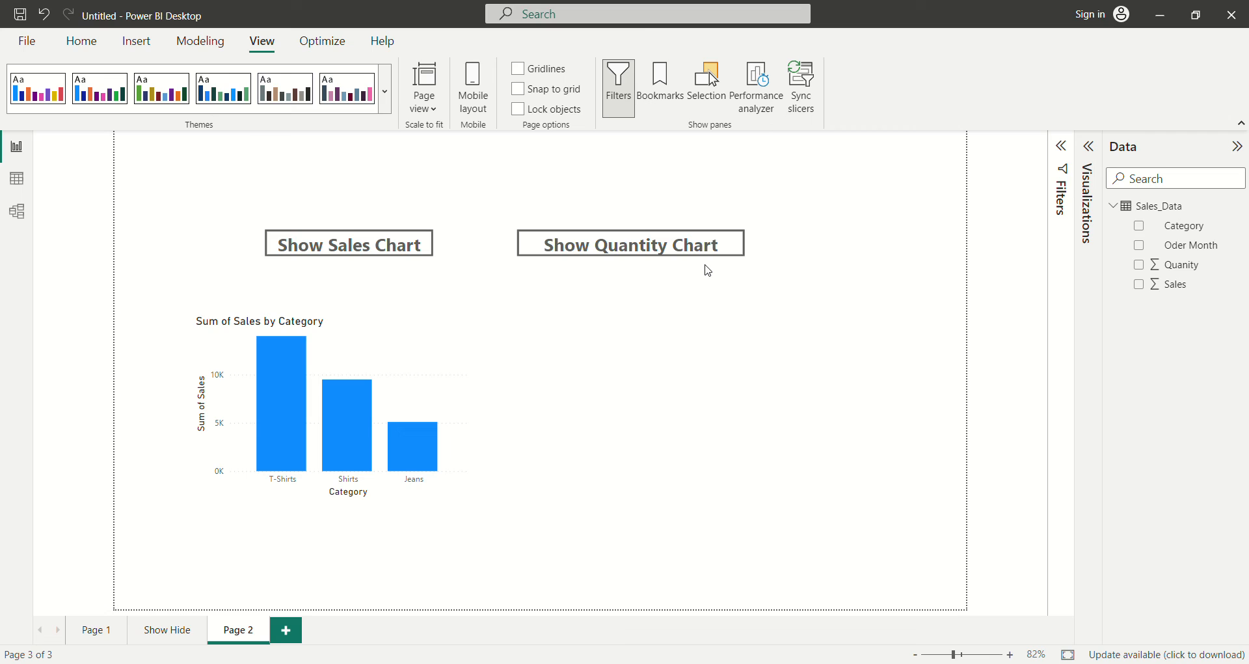
pyautogui.moveTo(577, 325)
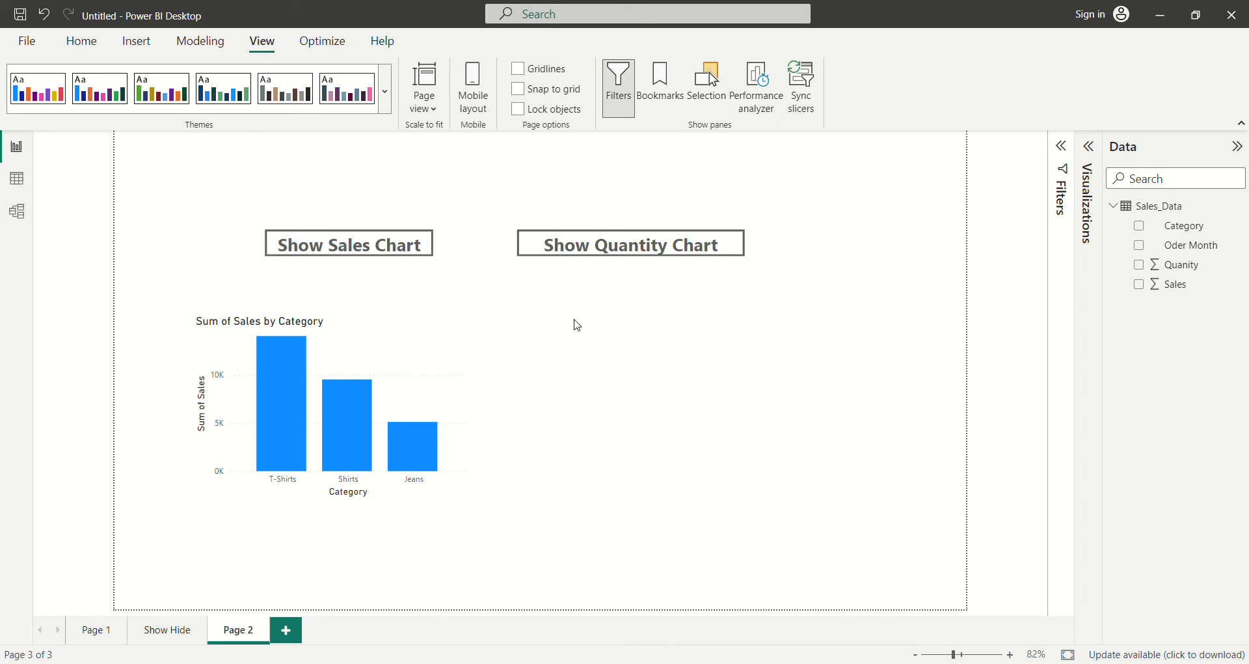
pyautogui.moveTo(351, 246)
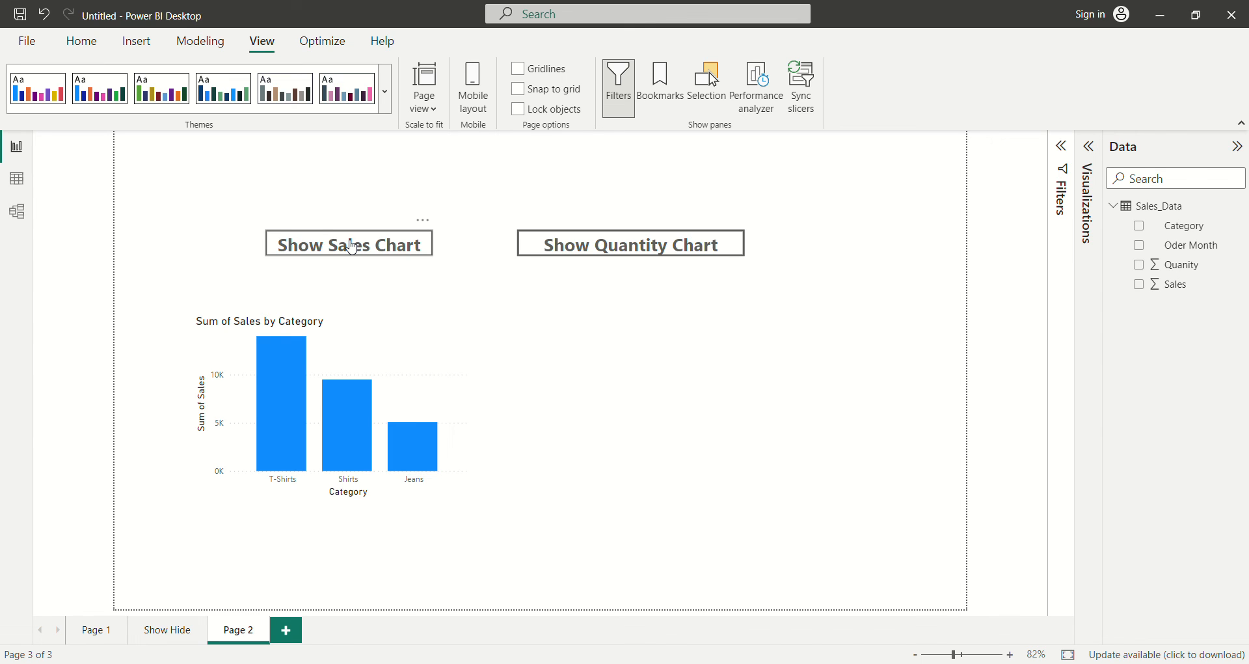
pyautogui.moveTo(397, 250)
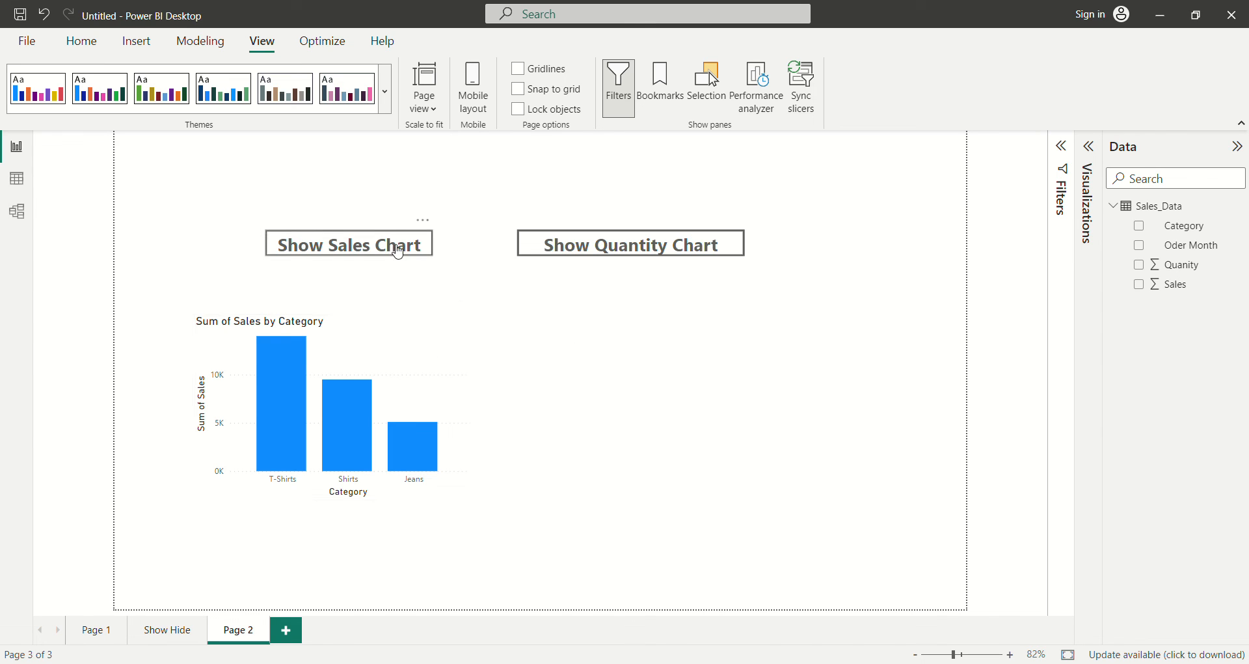
pyautogui.click(631, 244)
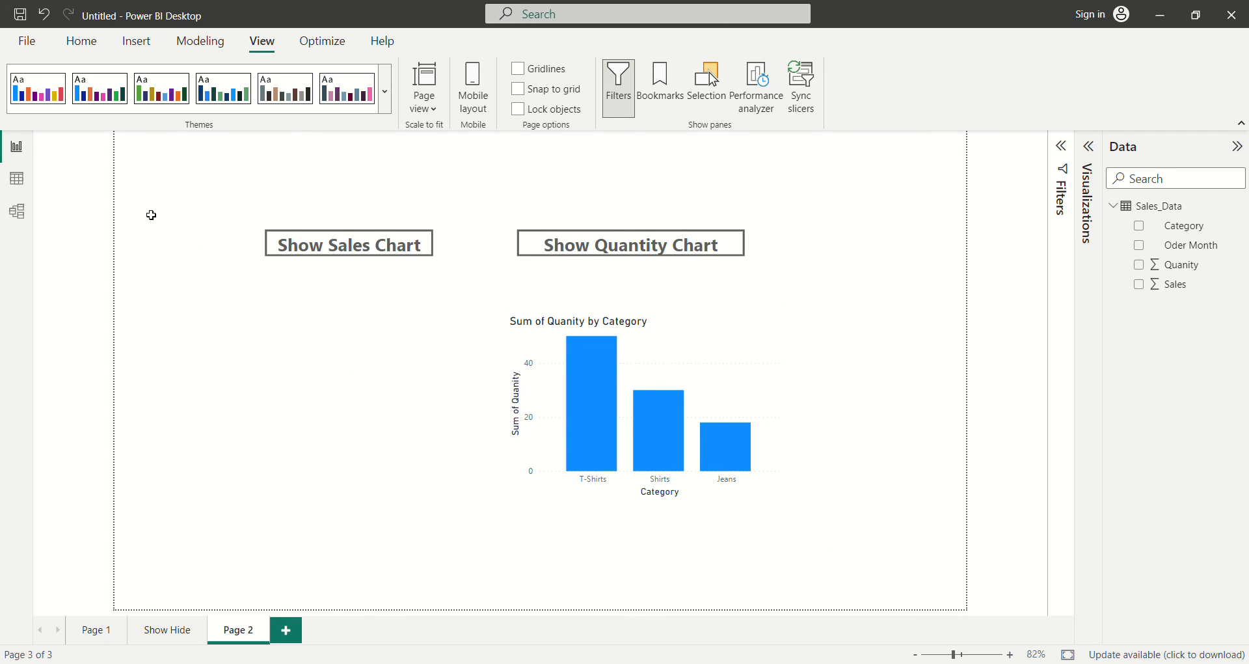
pyautogui.moveTo(162, 221)
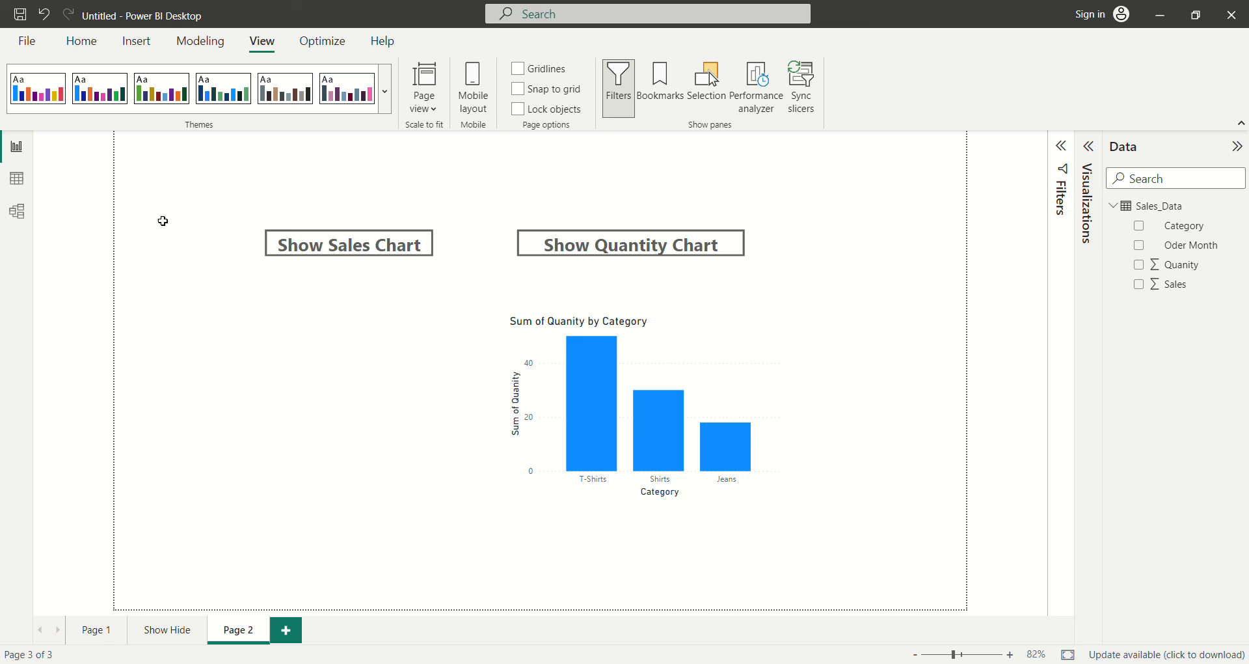
pyautogui.moveTo(185, 296)
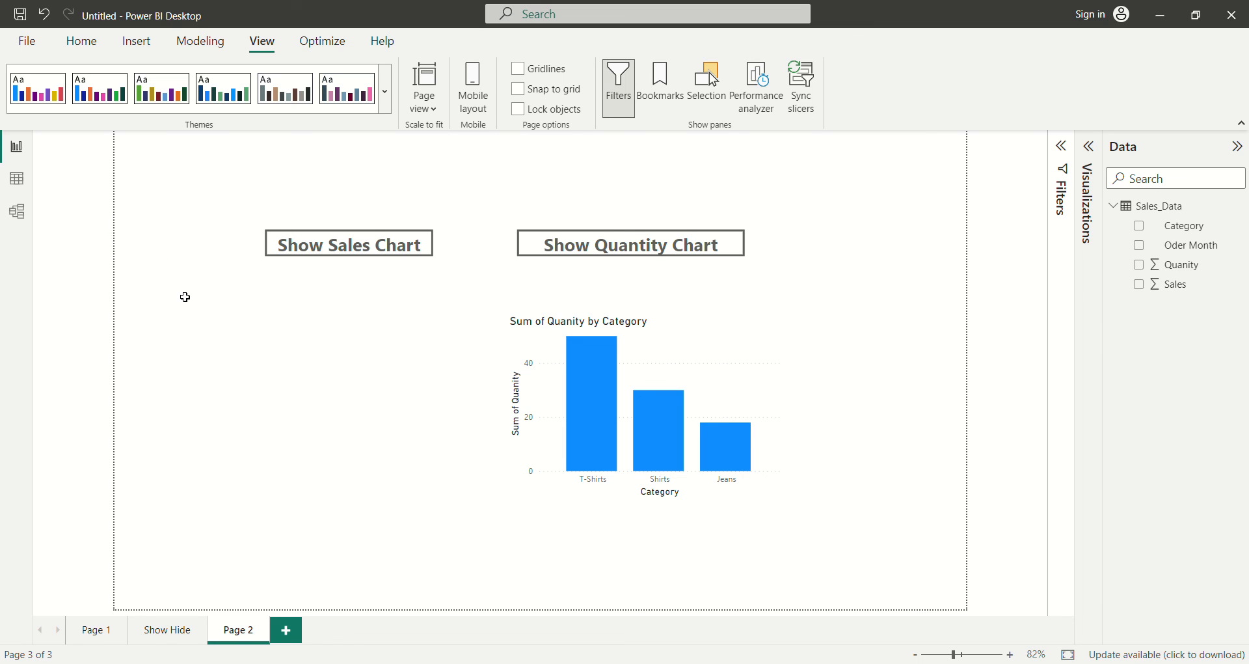
pyautogui.moveTo(359, 253)
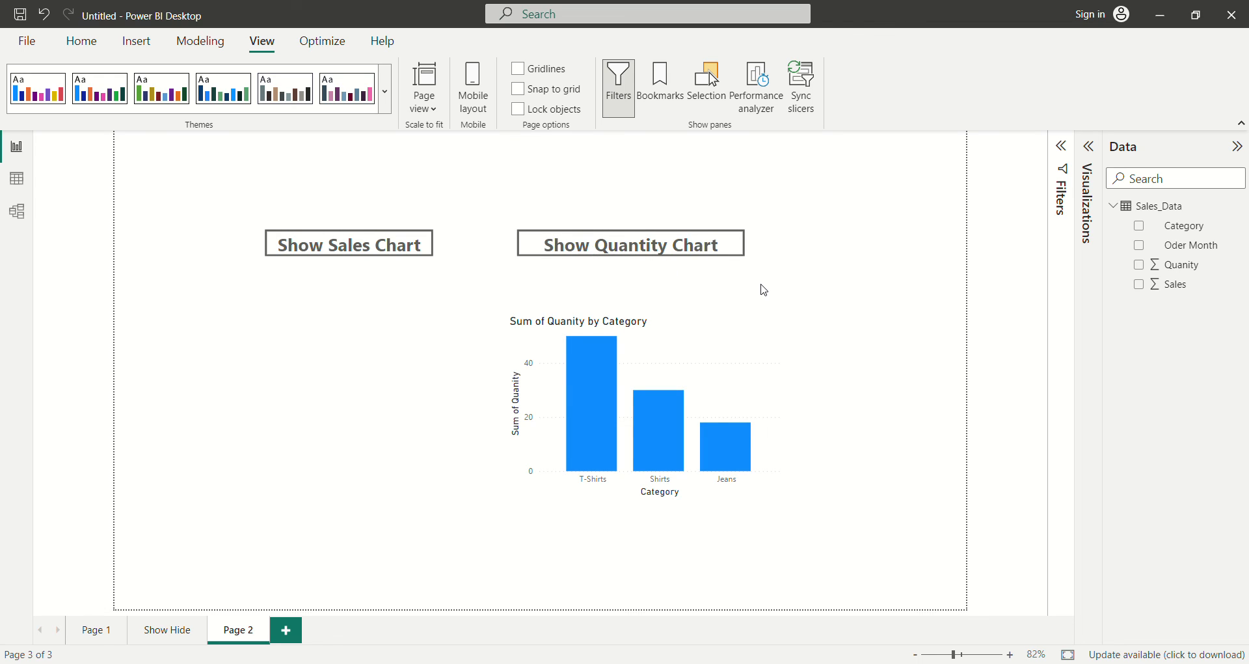
pyautogui.moveTo(1171, 94)
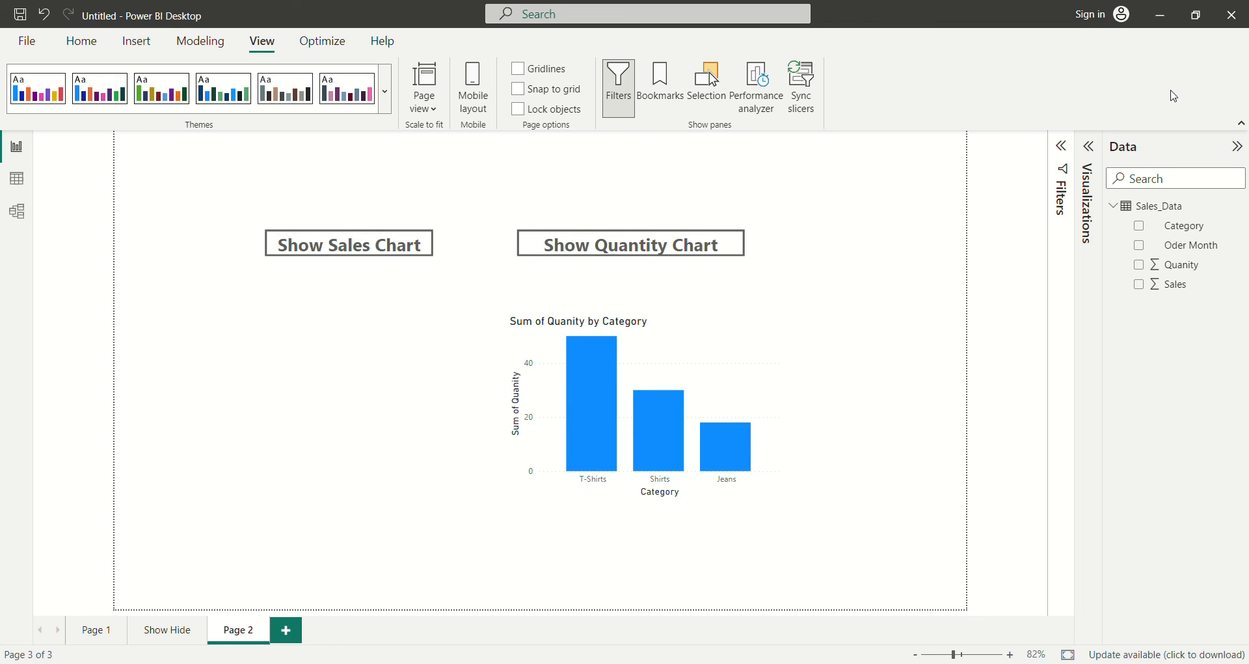